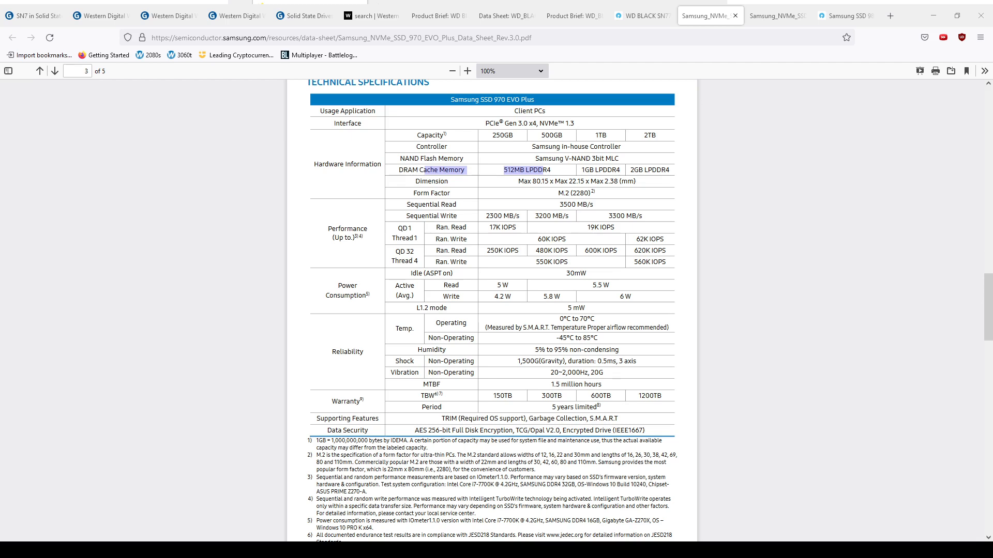
Step: Flip past the Geizhals Samsung list and 970 EVO Plus sheet to the Samsung SSD 980 data sheet
left_click(301, 15)
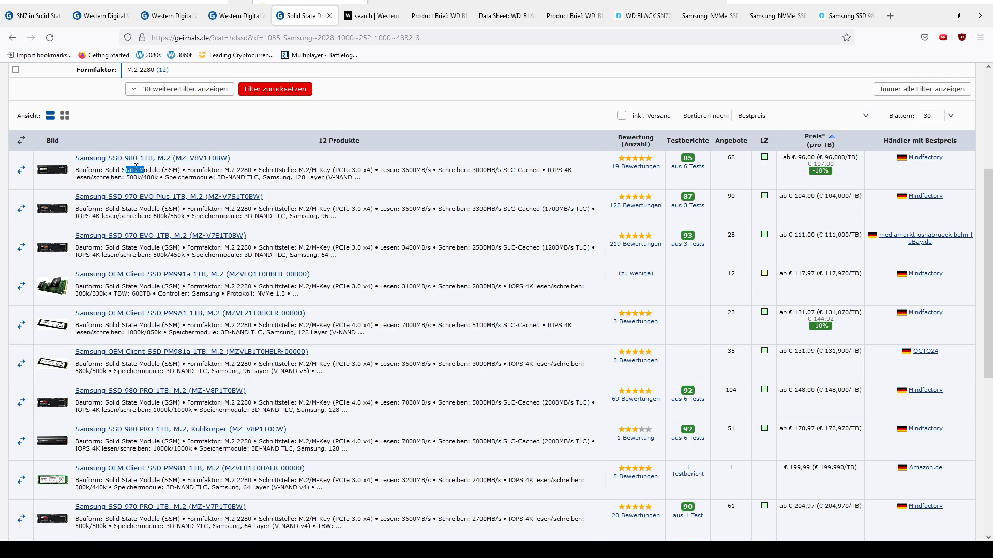
mouse_move(167, 196)
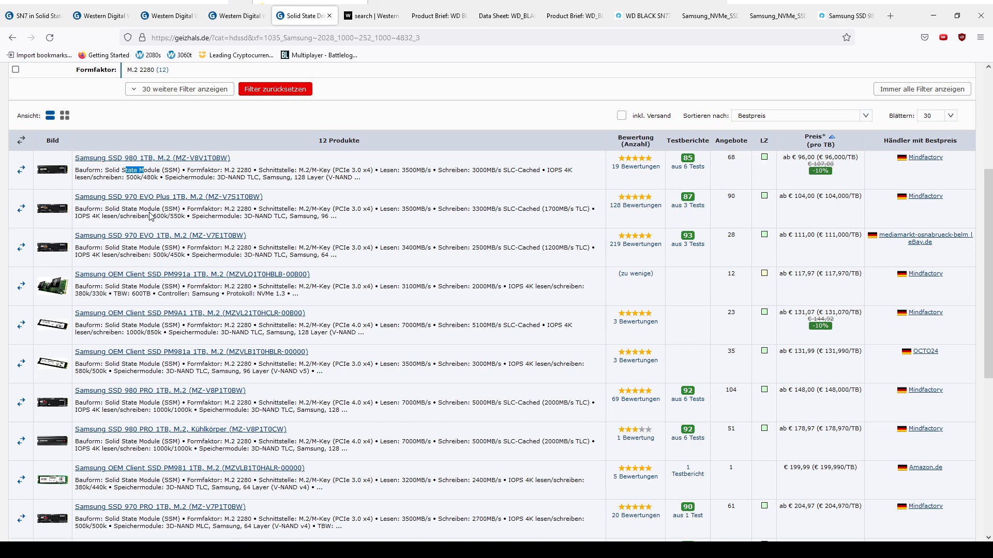
mouse_move(490, 246)
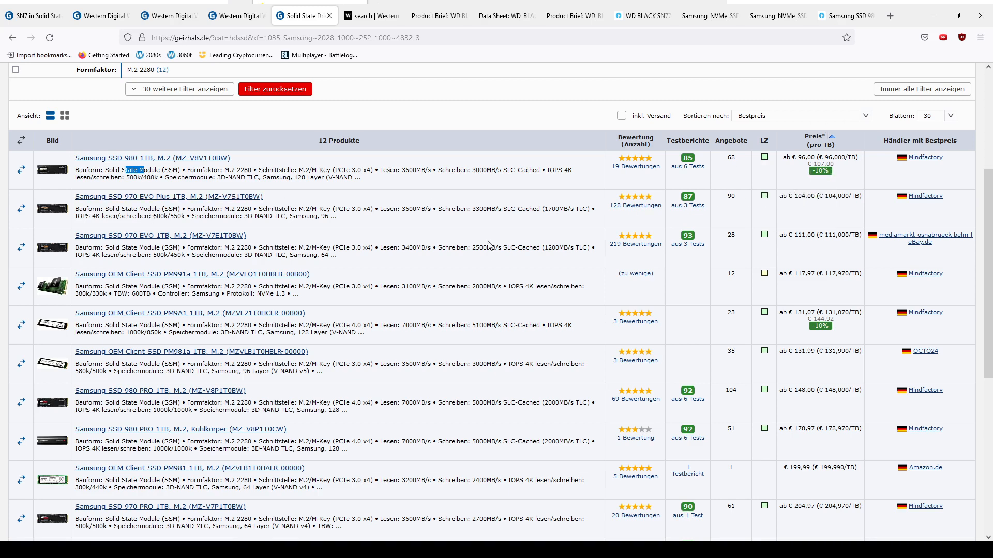
left_click(704, 15)
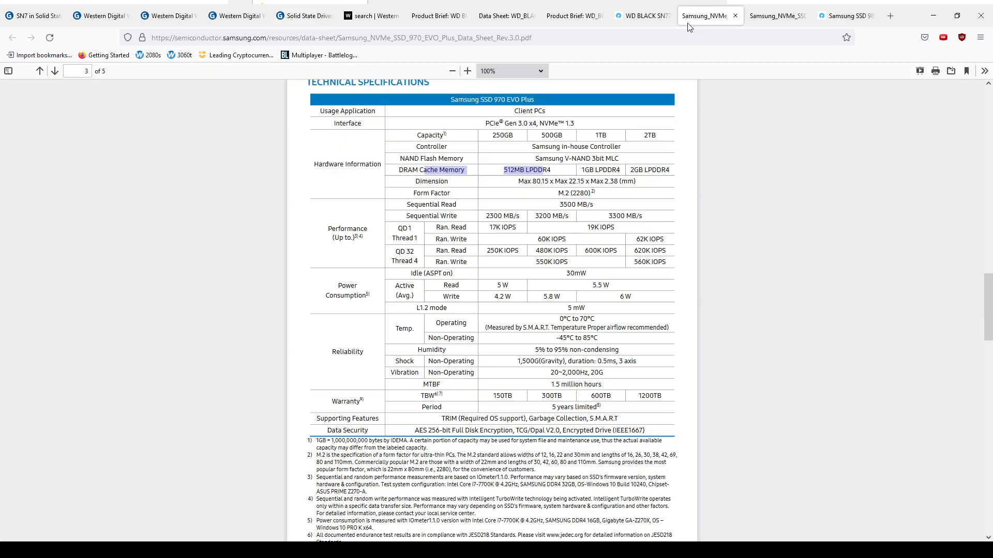
mouse_move(598, 201)
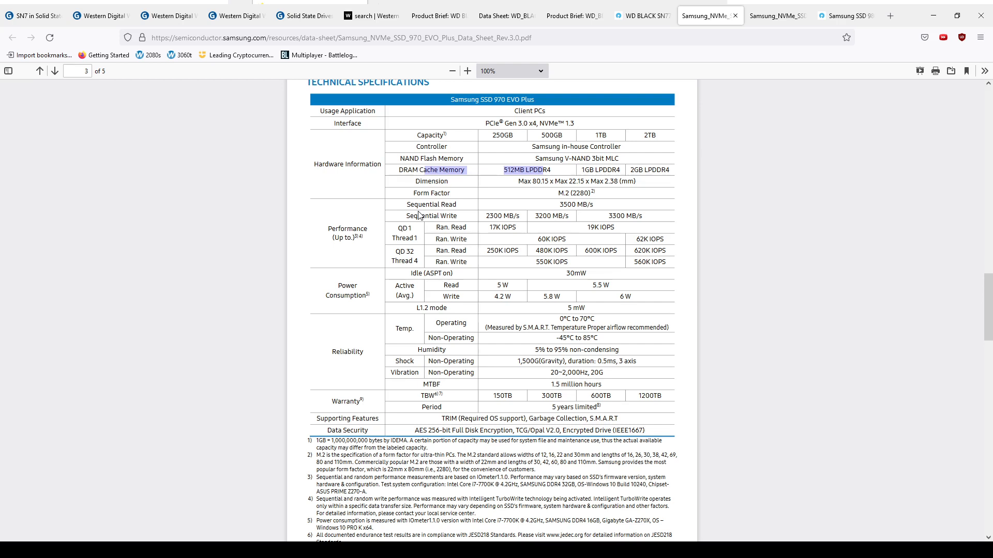
mouse_move(759, 91)
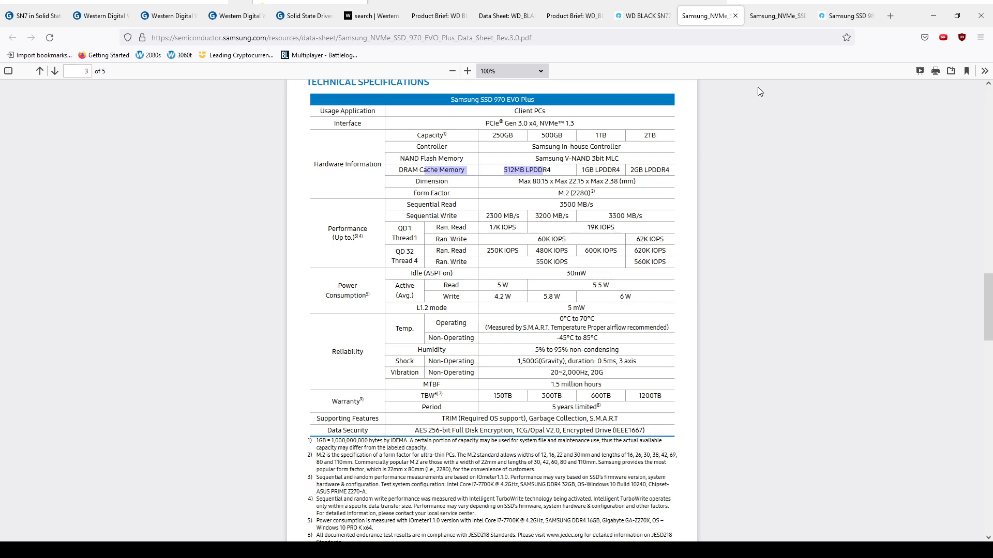
left_click(777, 15)
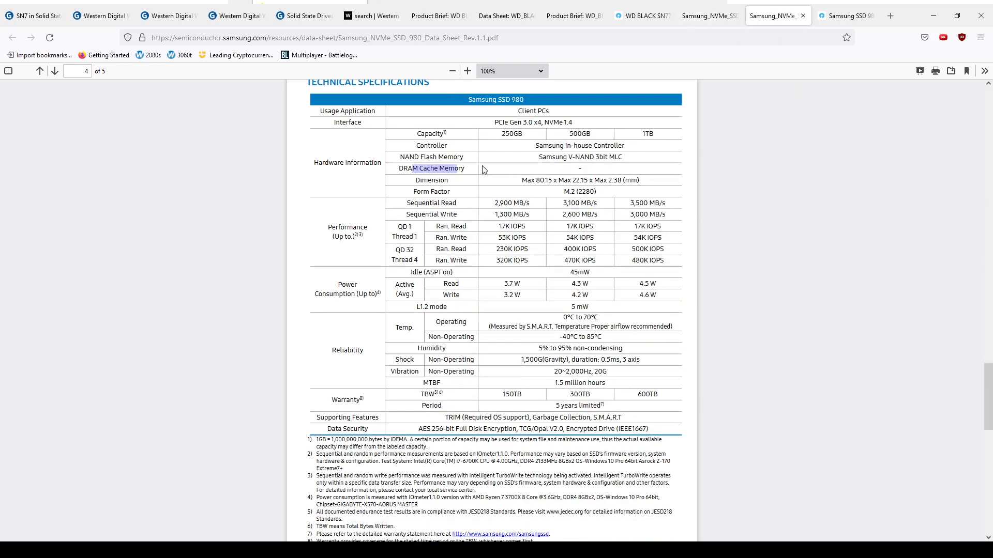
mouse_move(657, 204)
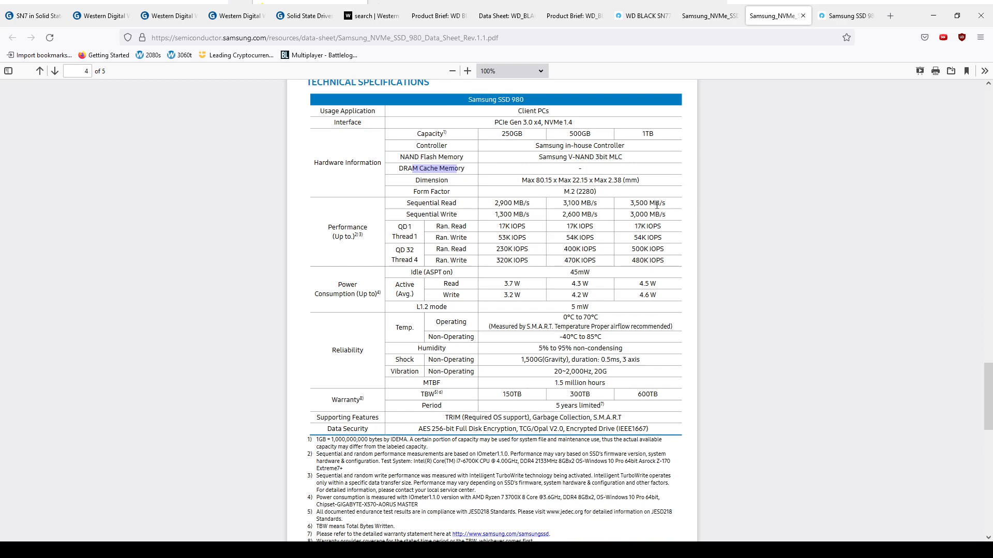
mouse_move(661, 196)
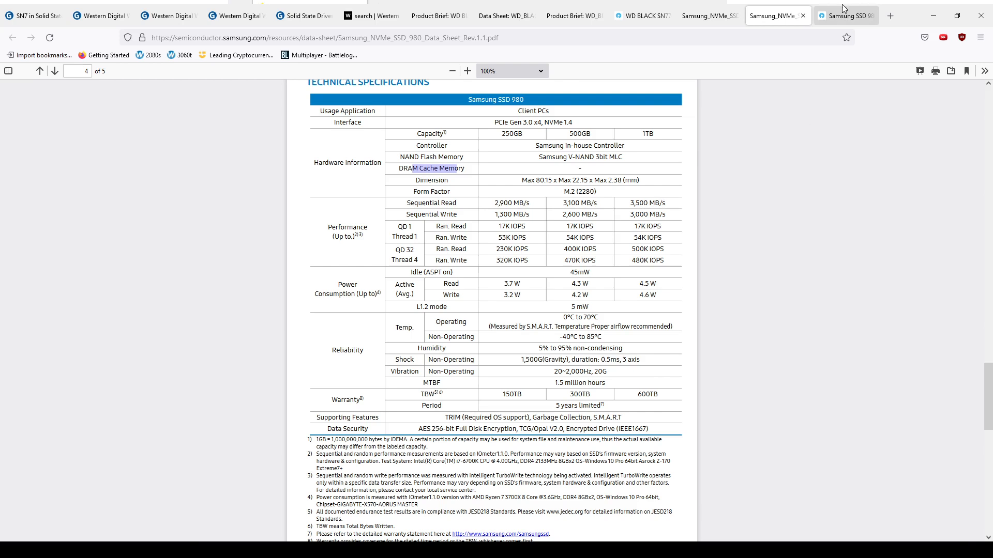
Step: Open the StorageReview Samsung SSD 980 review and read from SQL Server latency to Sequential Read 64K
left_click(845, 15)
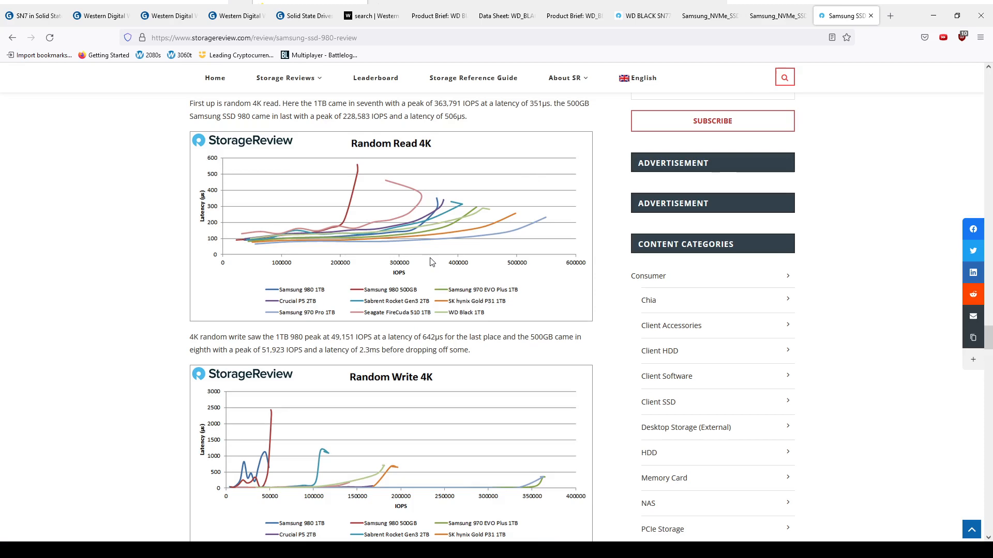
scroll("down", 3)
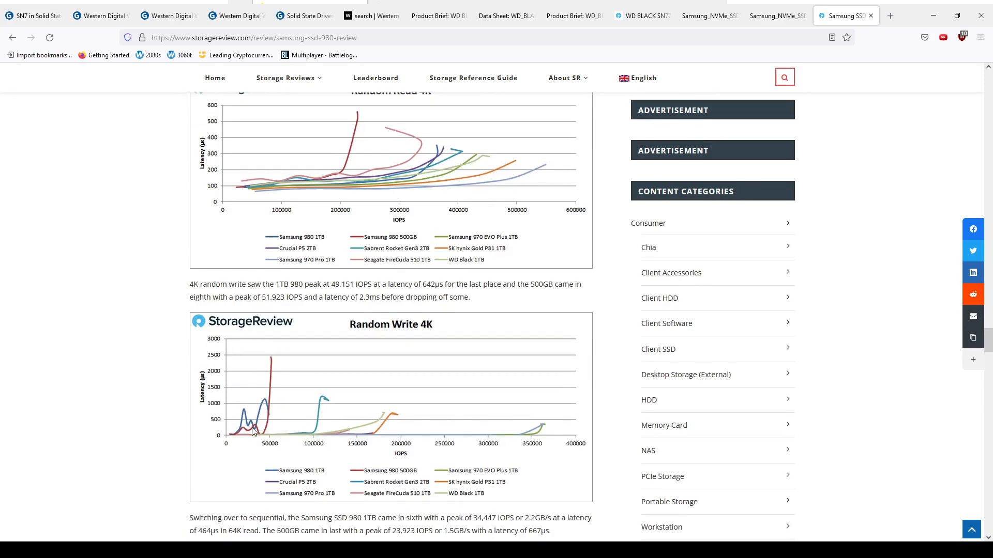
mouse_move(256, 444)
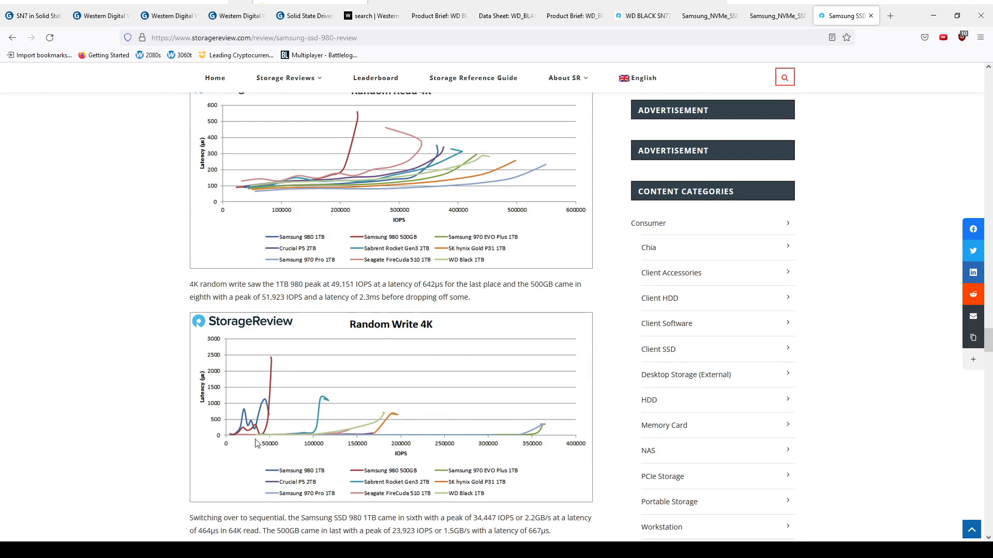
mouse_move(257, 433)
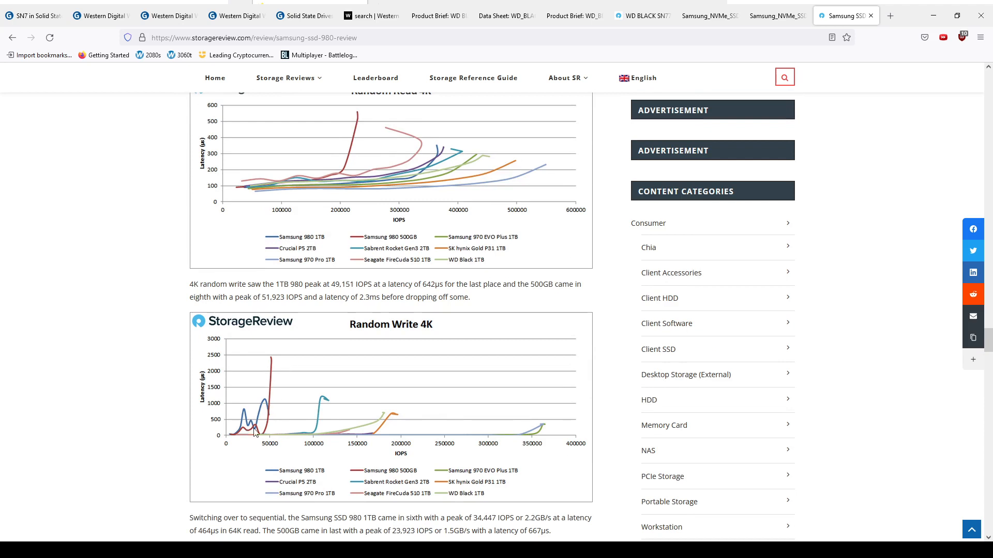
mouse_move(236, 441)
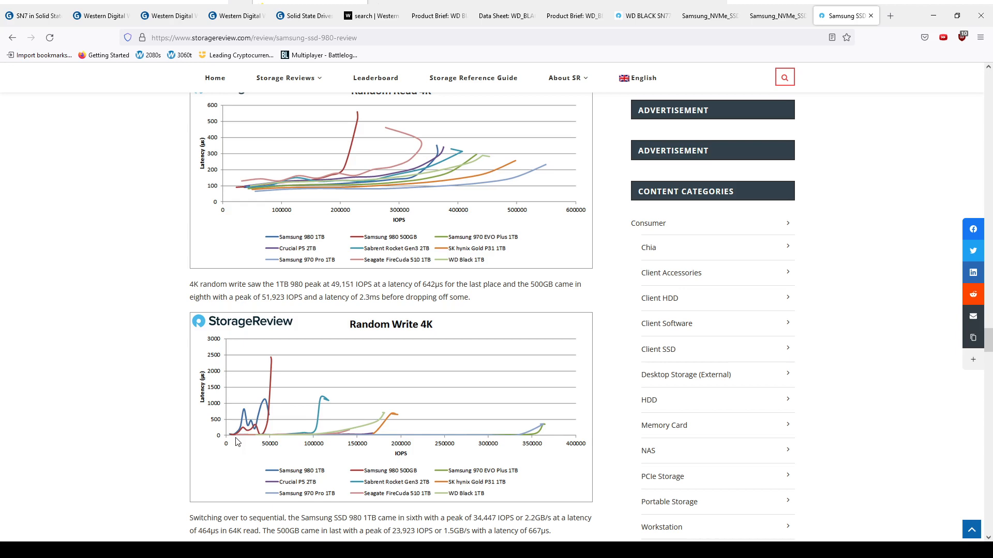
mouse_move(241, 429)
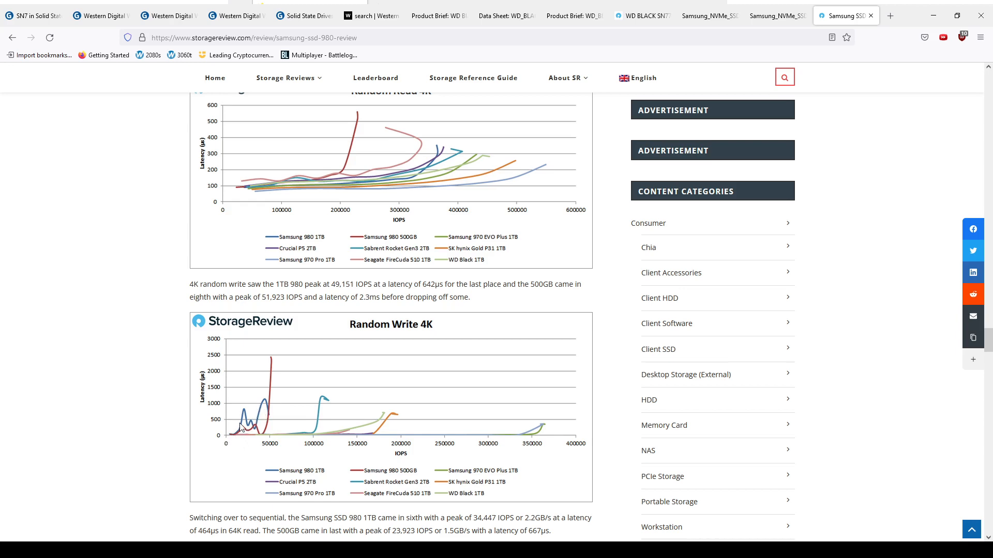
scroll("down", 3)
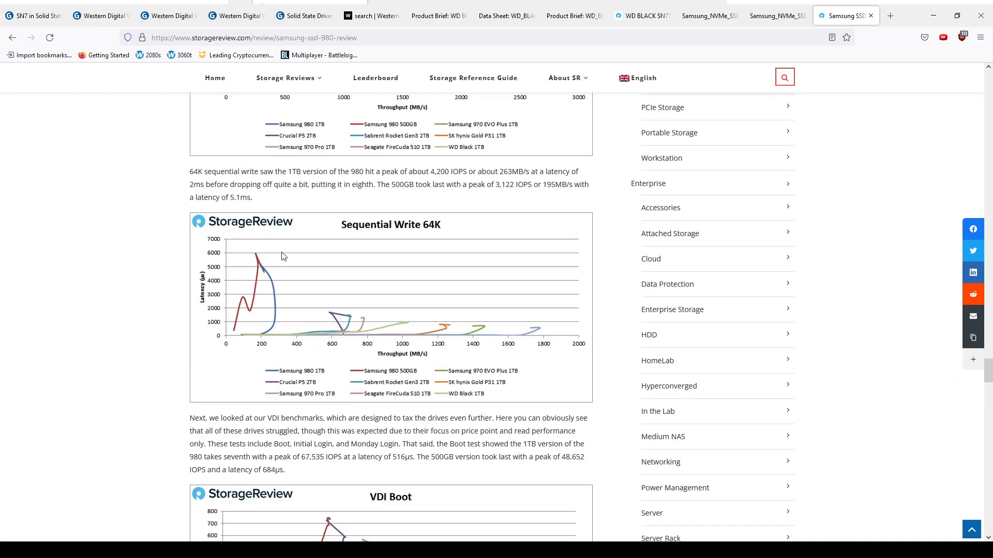
scroll("down", 3)
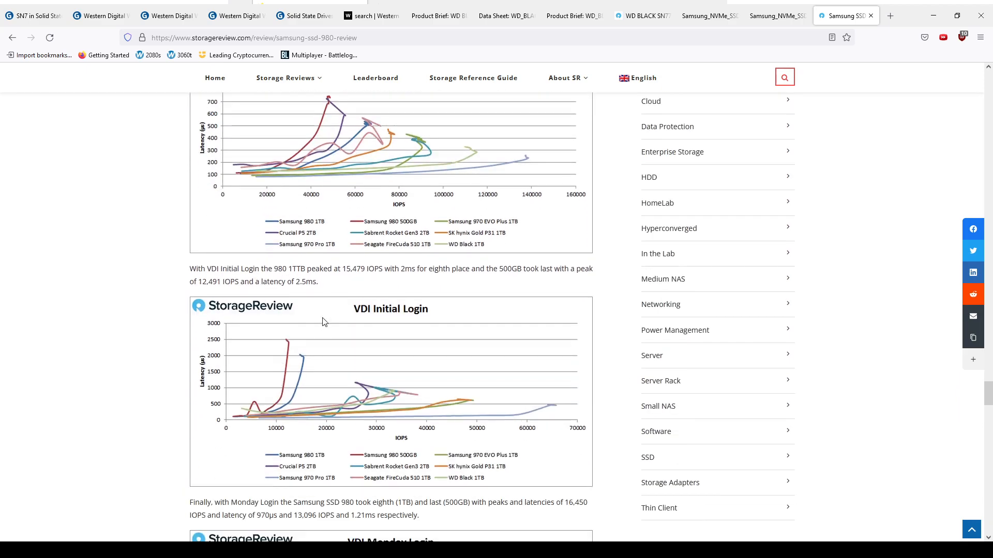
scroll("down", 3)
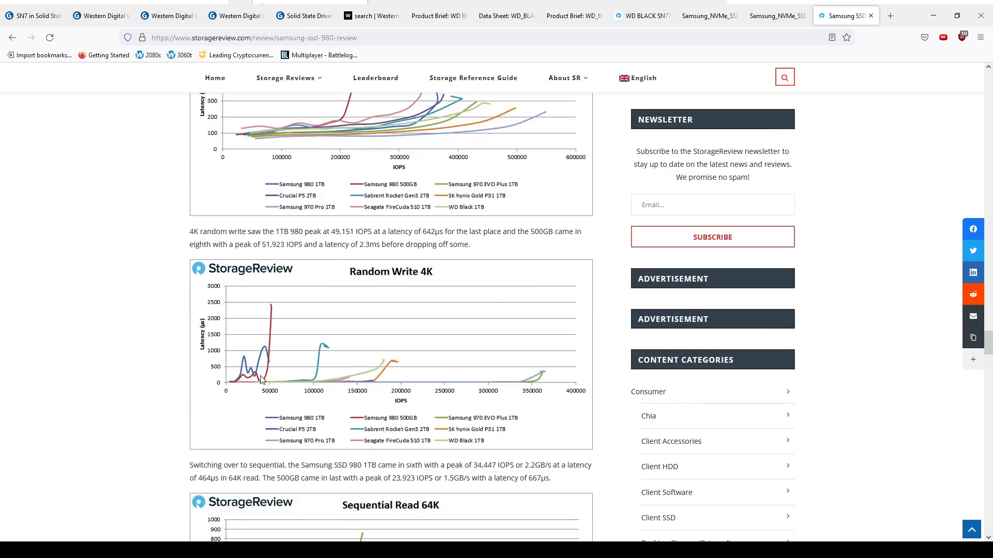
scroll("down", 3)
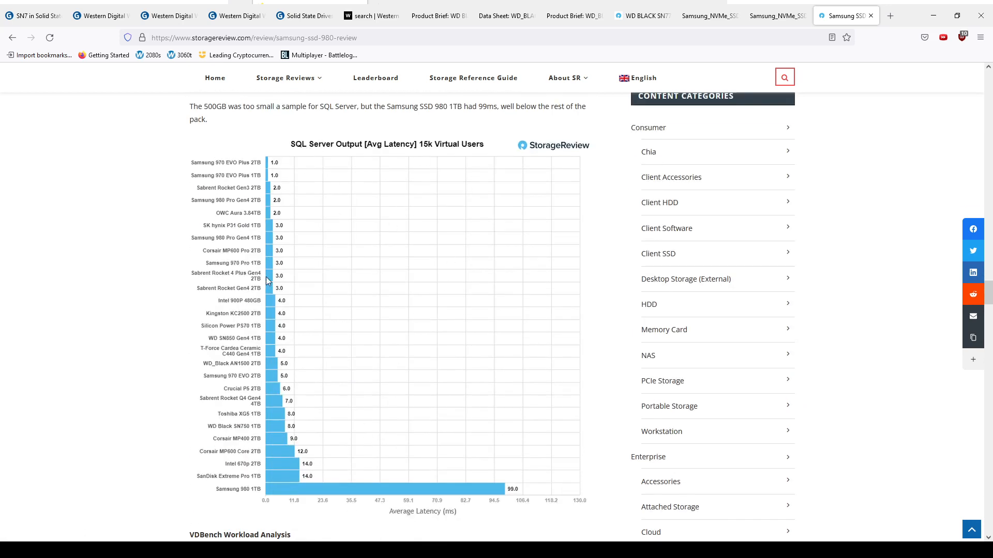
scroll("down", 3)
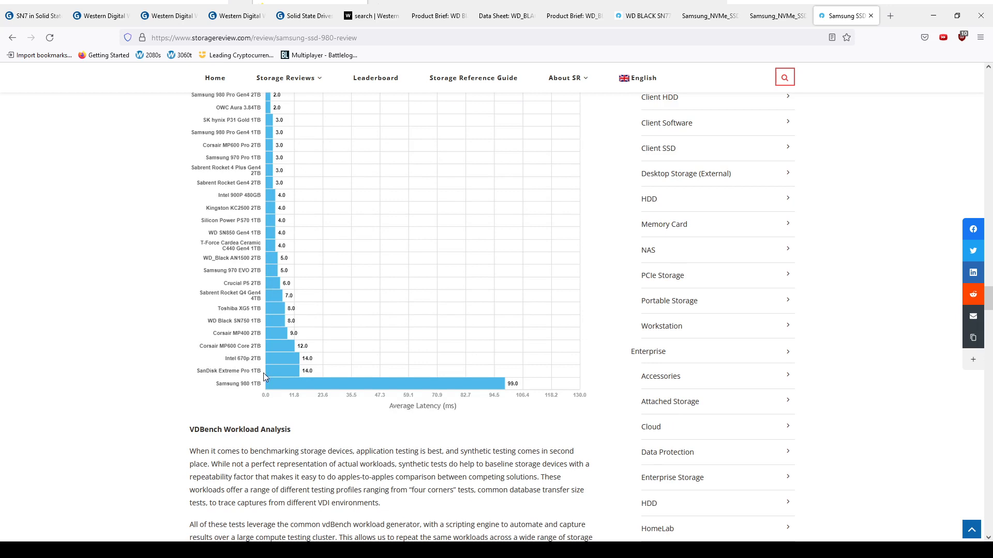
mouse_move(216, 364)
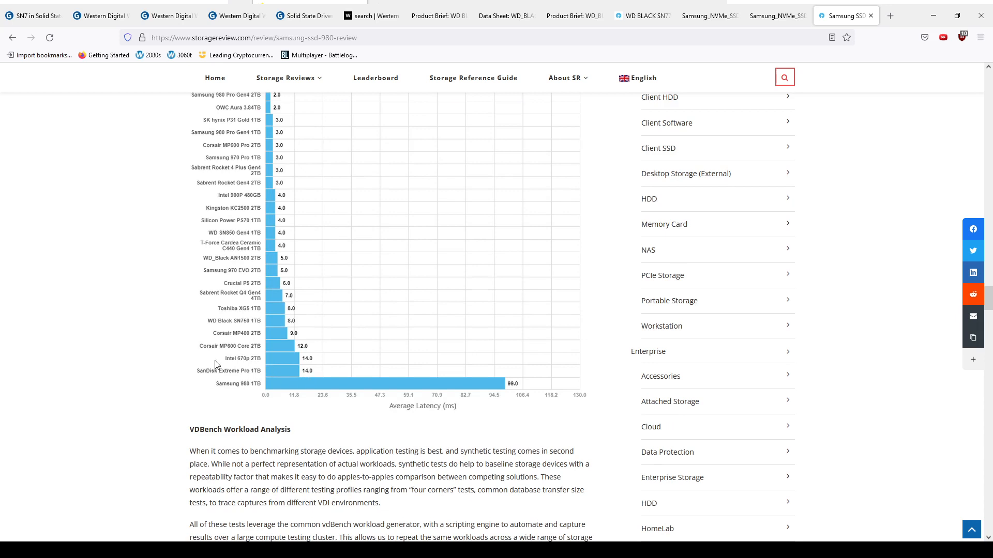
mouse_move(340, 404)
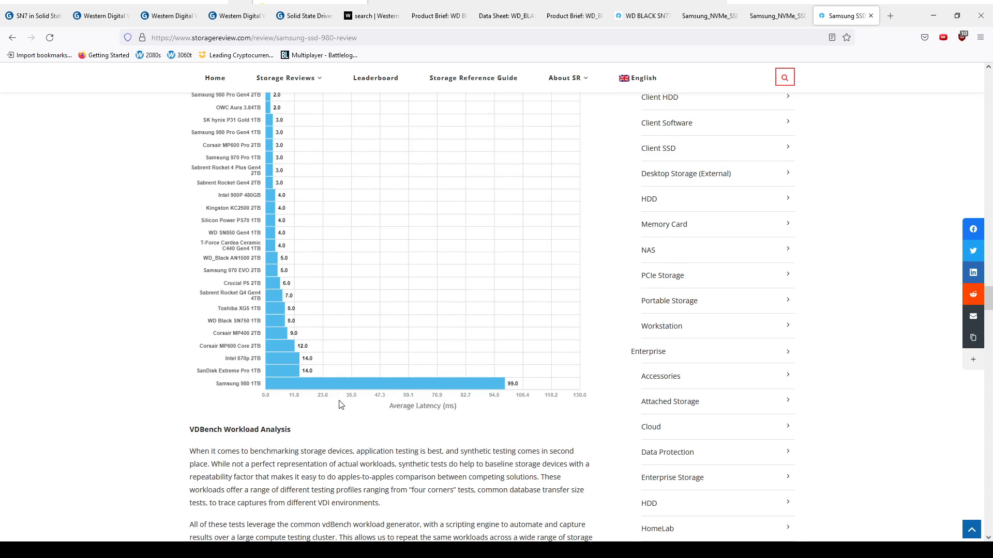
scroll("up", 3)
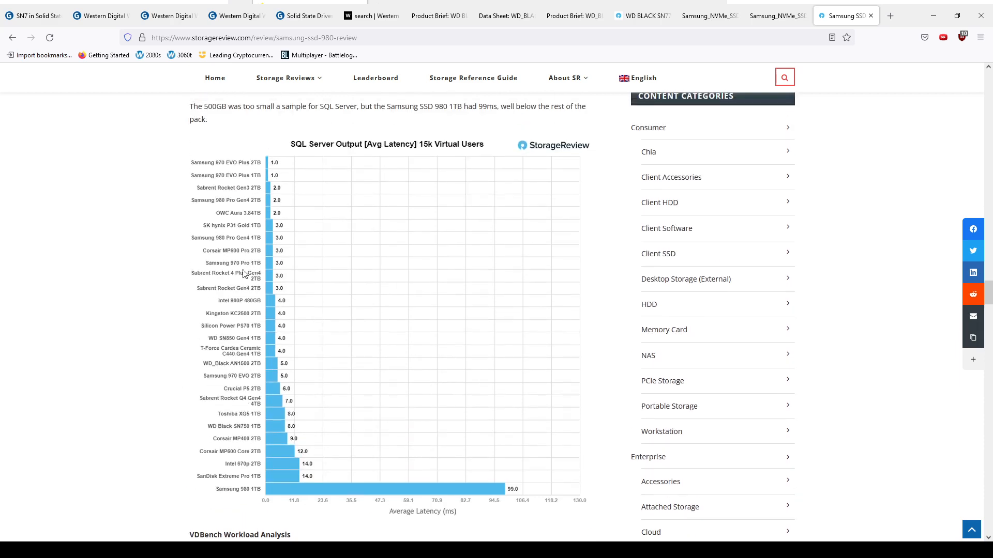
mouse_move(233, 234)
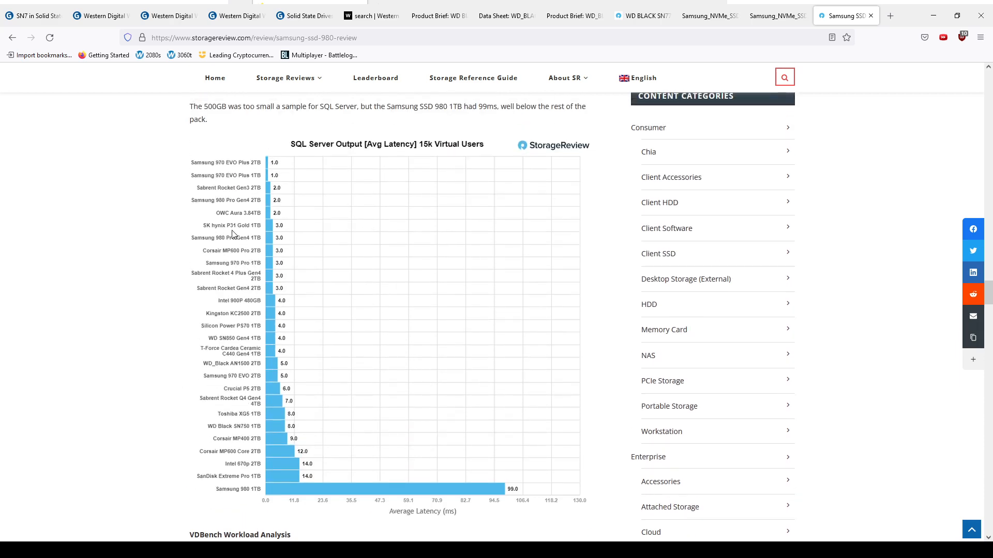
mouse_move(326, 247)
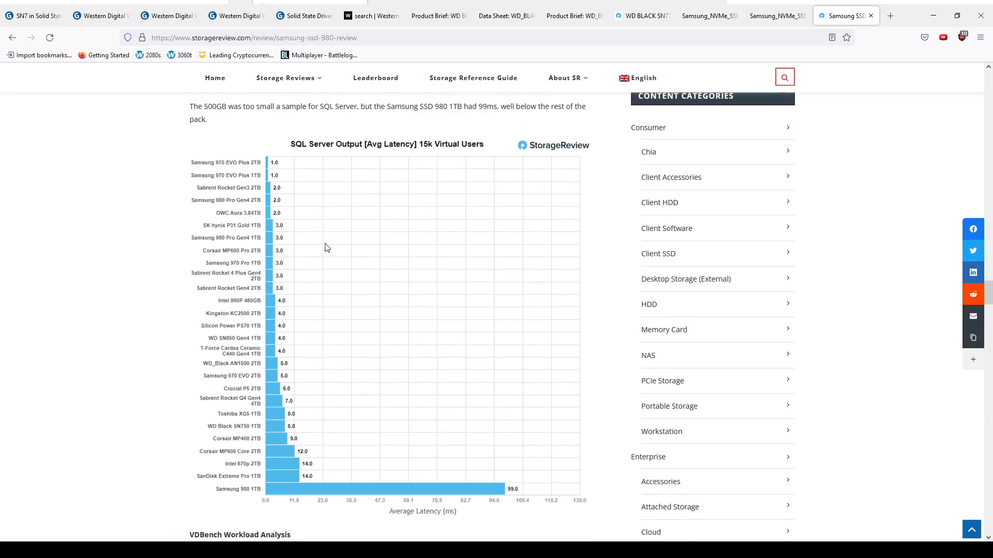
scroll("down", 3)
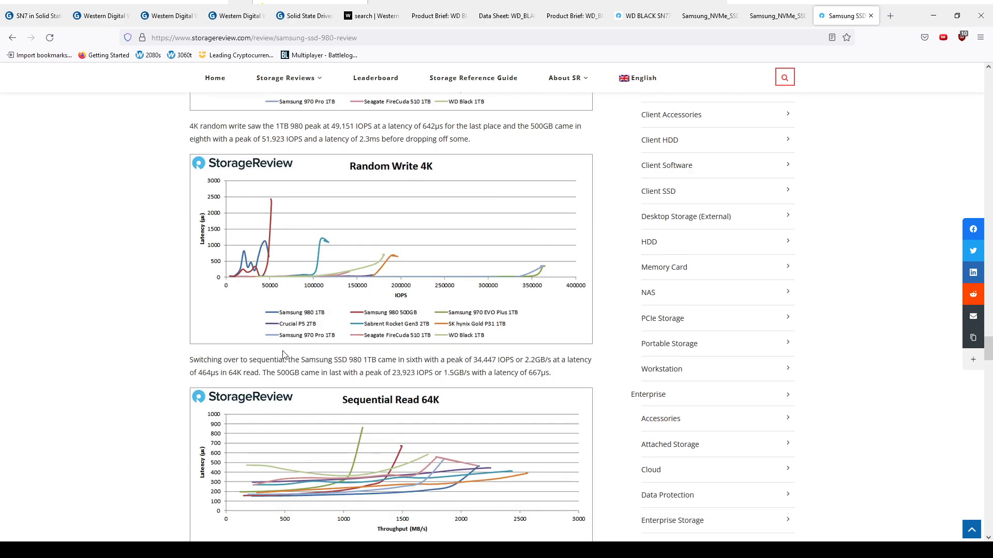
scroll("up", 3)
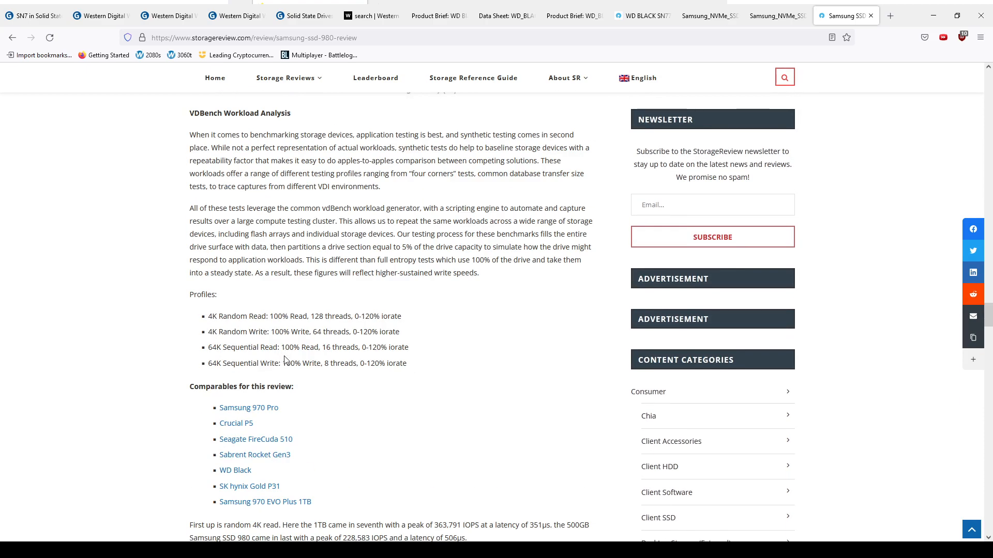
scroll("down", 3)
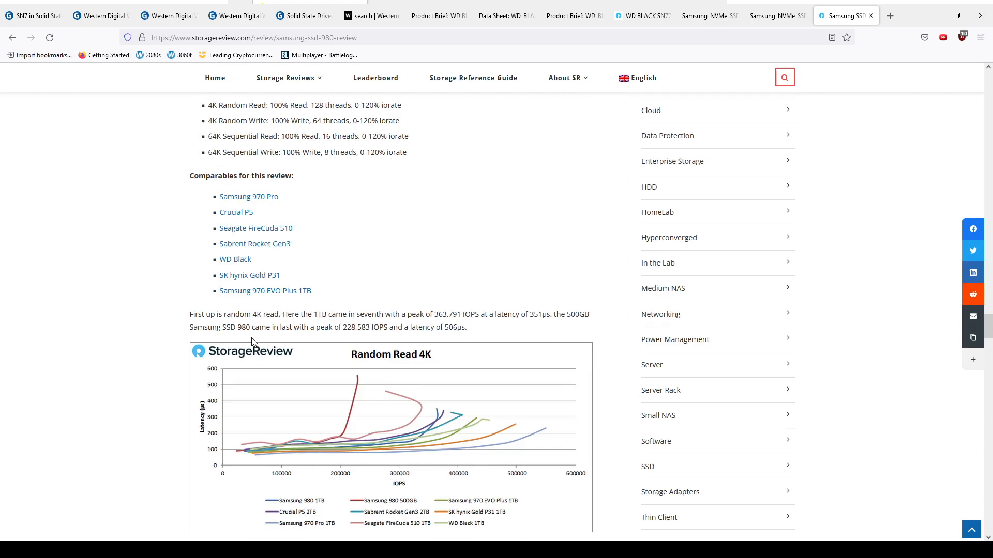
scroll("down", 3)
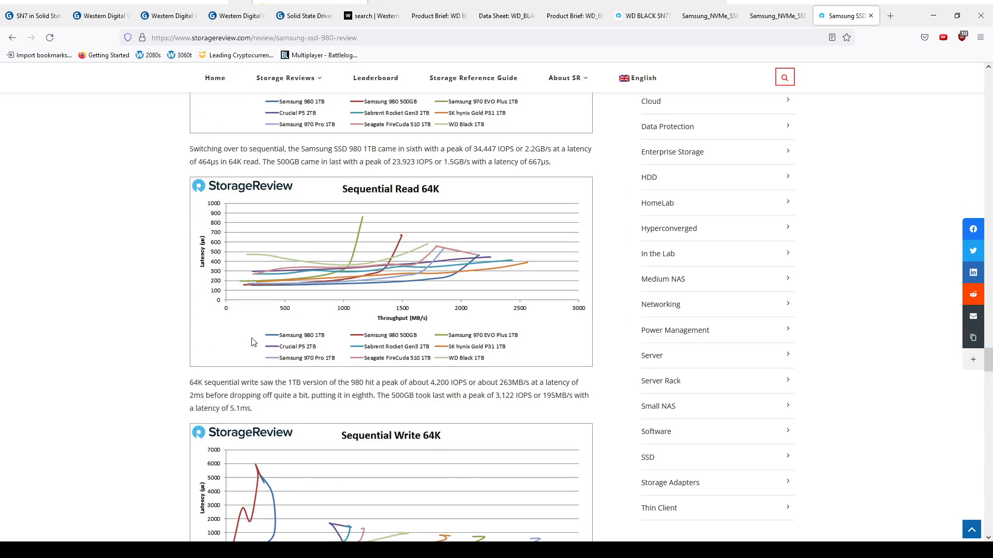
mouse_move(177, 126)
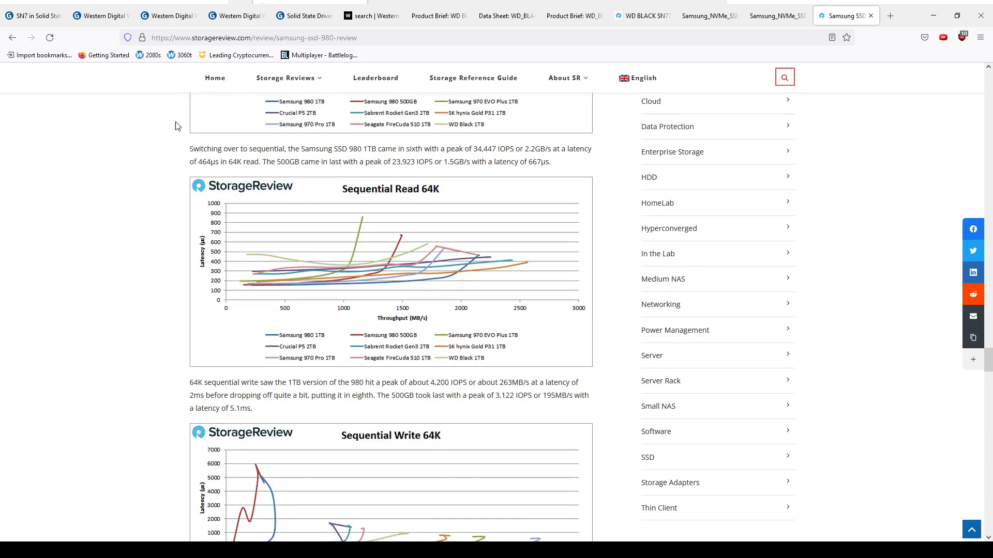
Step: Show the Geizhals list of eight WD 1TB M.2 SSDs and highlight the SN750 SE's PCIe 4.0 interface
left_click(33, 15)
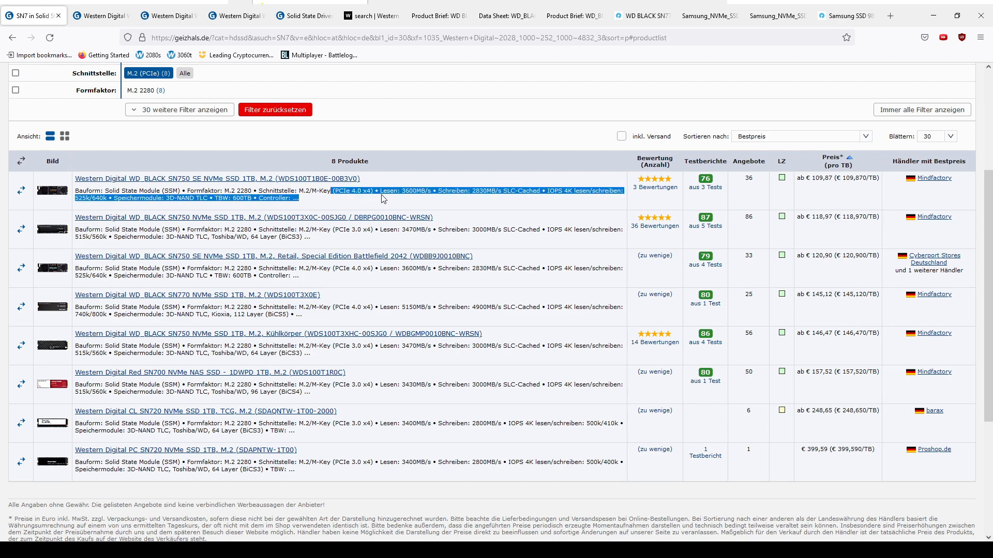
left_click(305, 15)
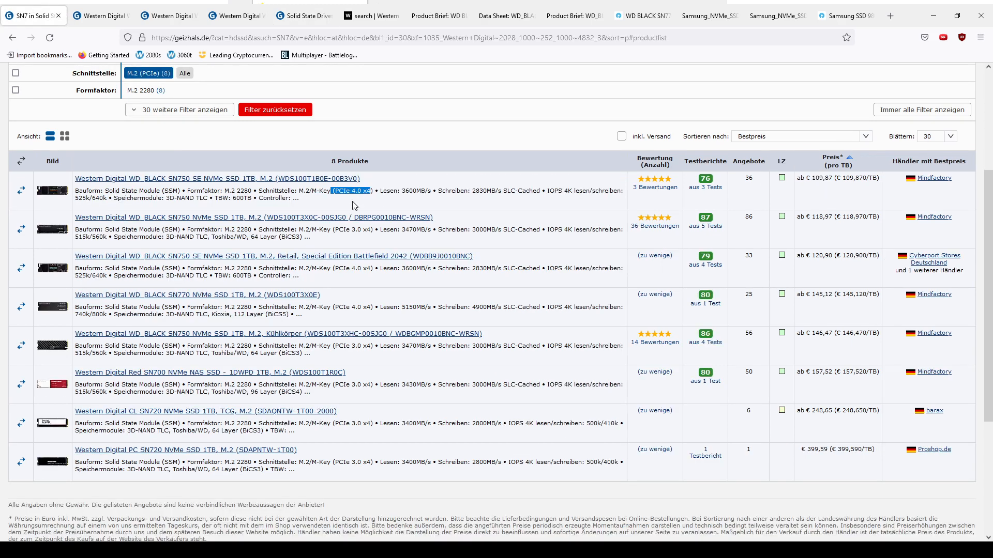
mouse_move(201, 299)
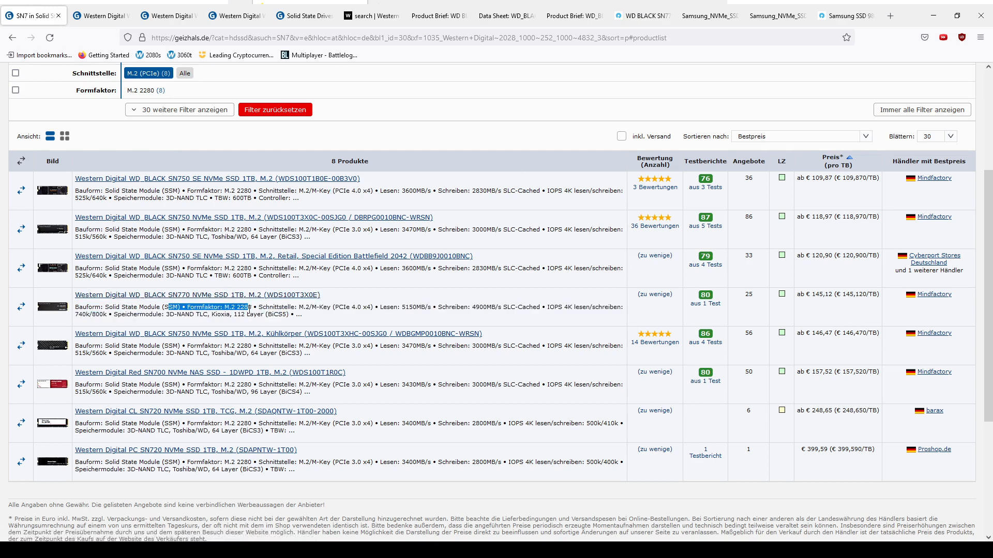
mouse_move(476, 285)
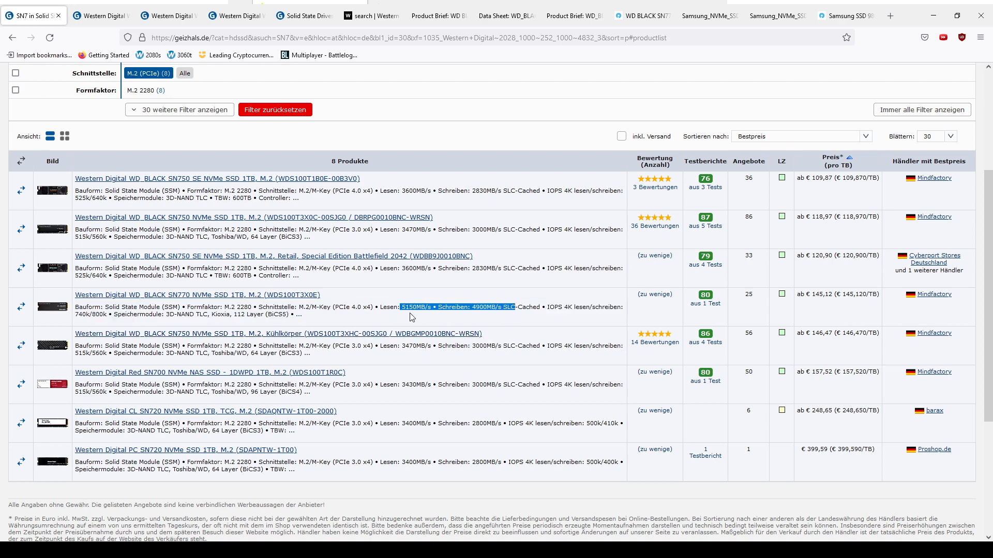
mouse_move(336, 307)
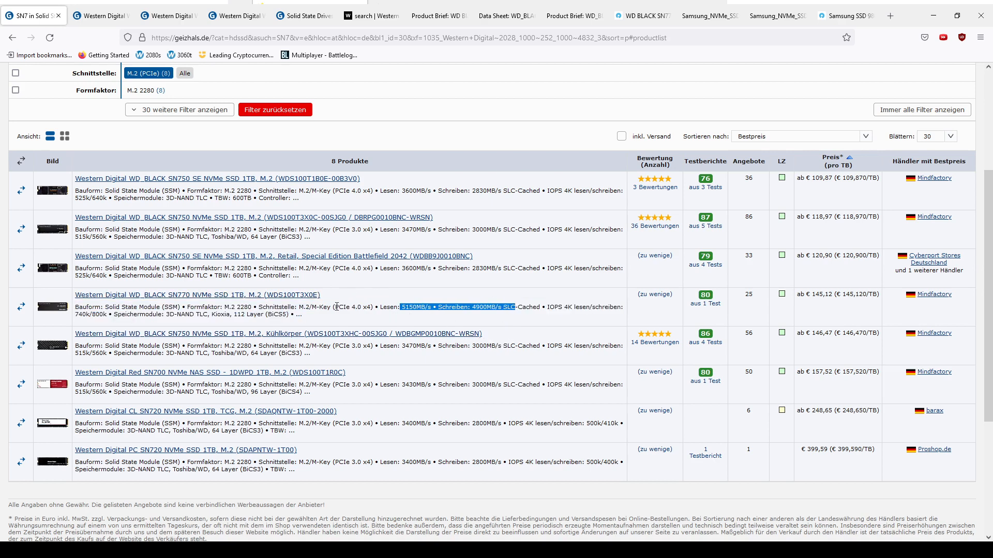
mouse_move(437, 323)
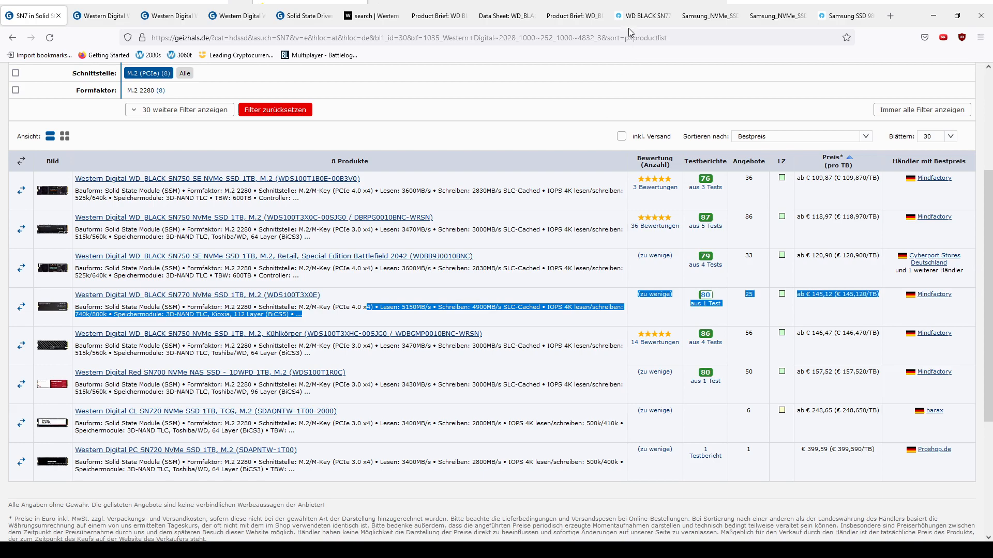
Step: Switch to the WD Black SN770 StorageReview review and scroll to its 35 ms SQL Server latency chart
left_click(641, 15)
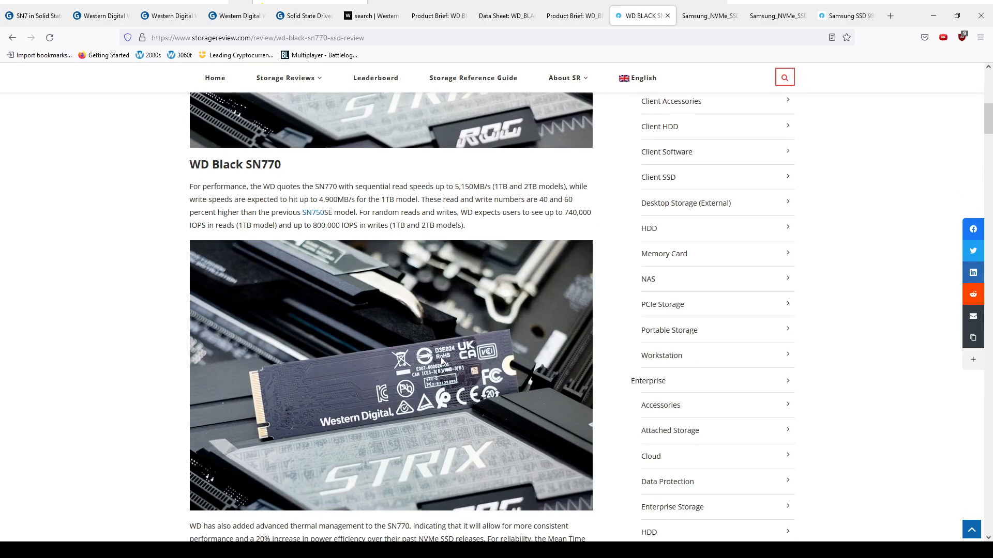
scroll("down", 3)
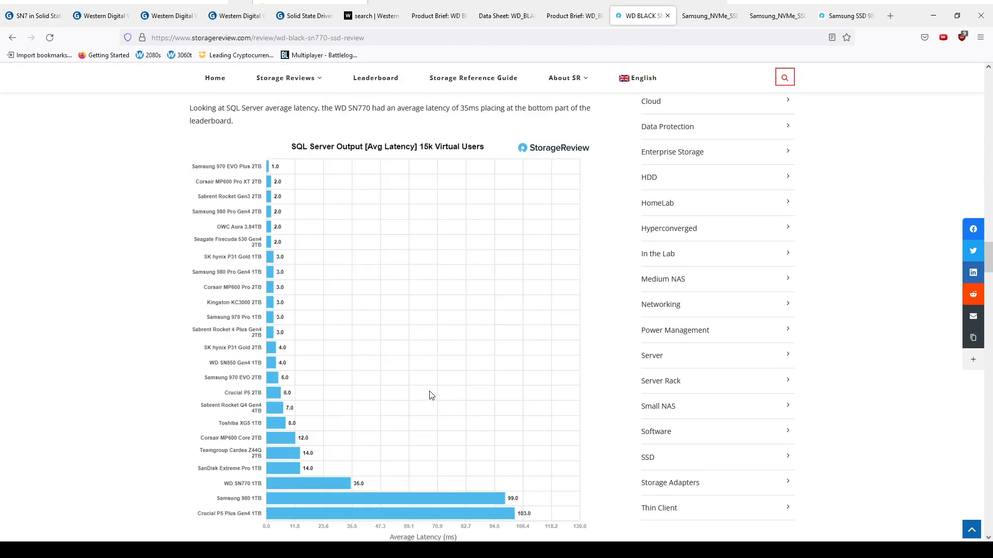
scroll("down", 3)
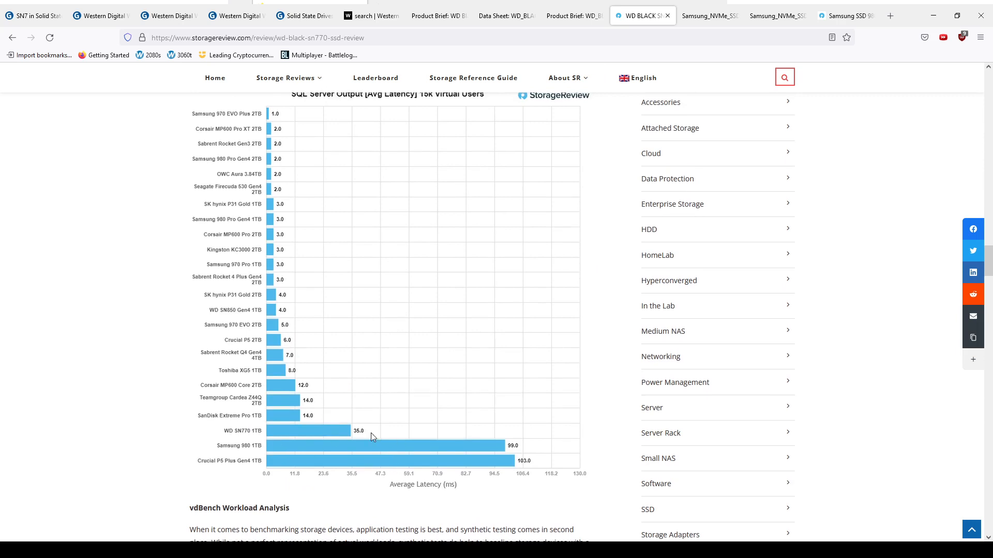
mouse_move(259, 446)
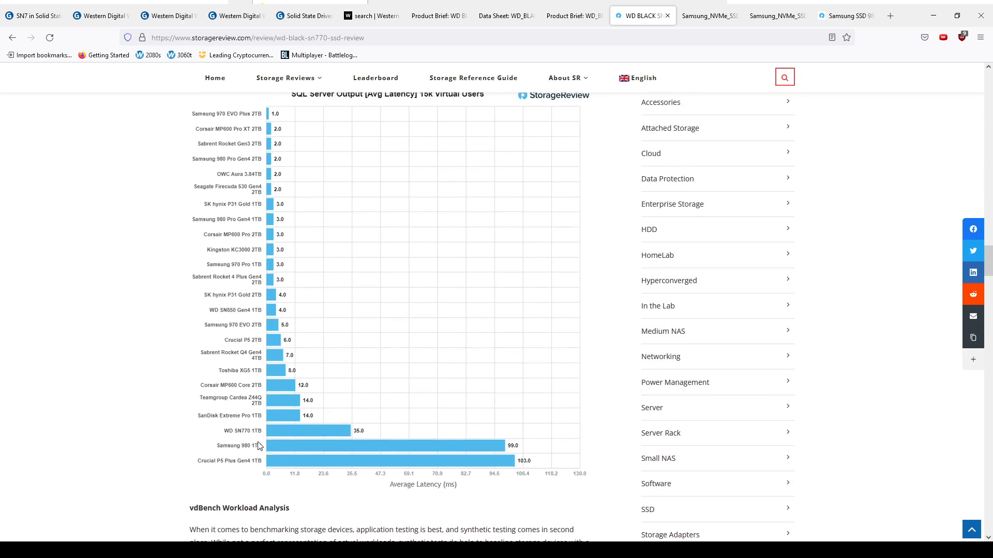
scroll("down", 3)
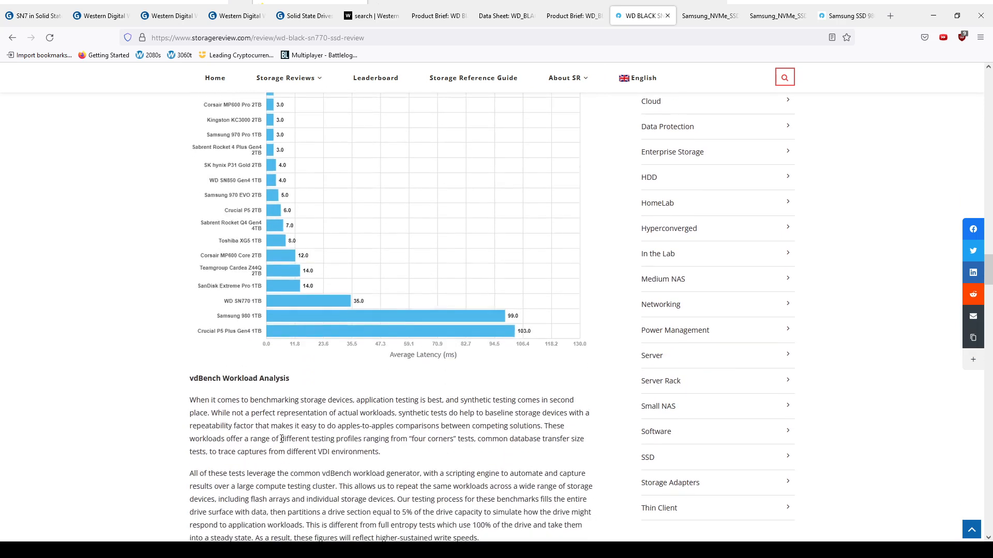
Step: Check the SN750 SE (SLC cache) and SN750 (1GB LPDDR4) Geizhals pages, then revisit the SN770 review
left_click(100, 15)
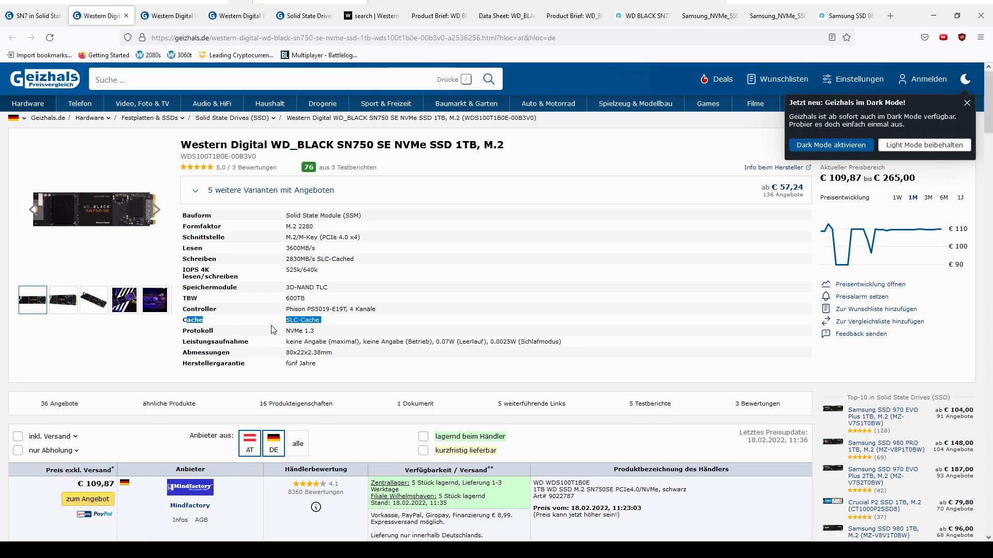
left_click(169, 15)
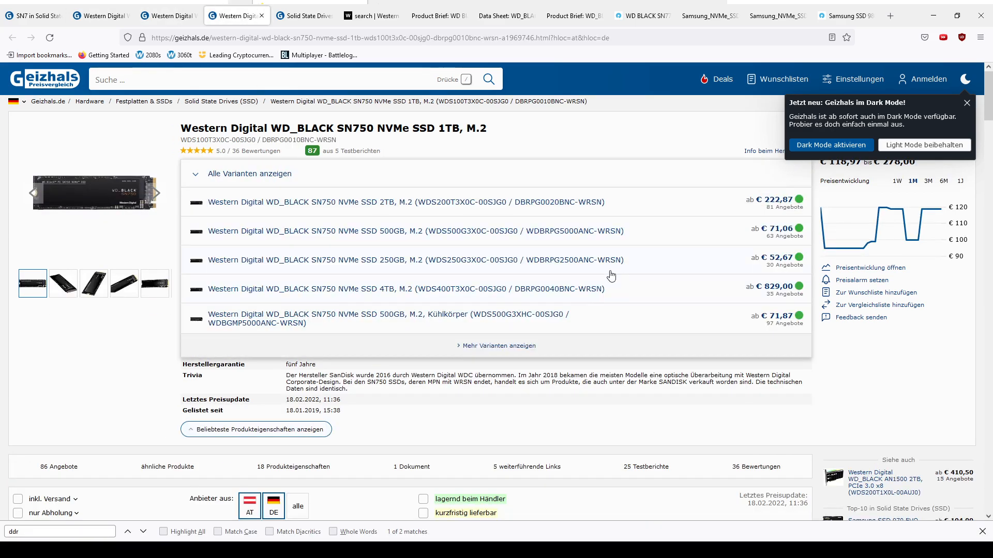
mouse_move(707, 361)
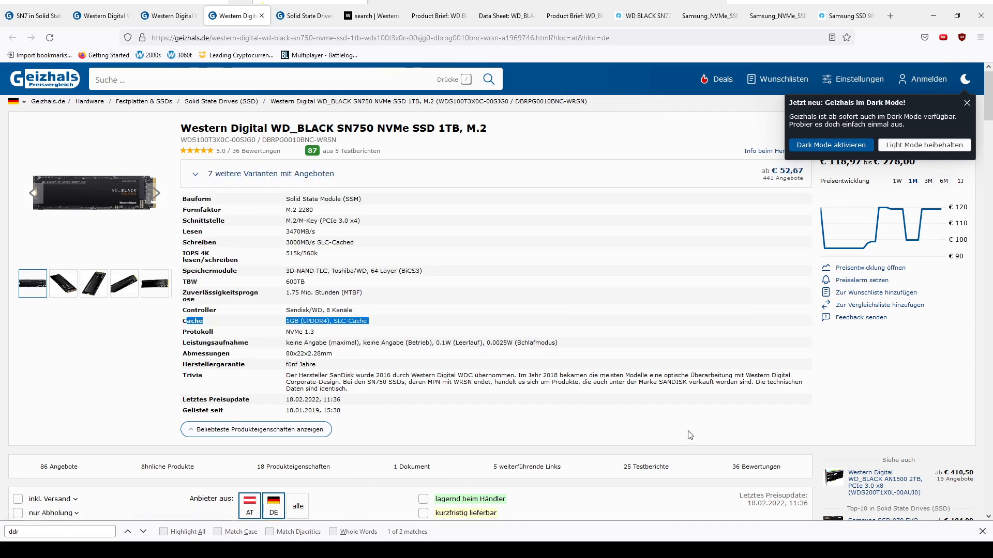
mouse_move(658, 198)
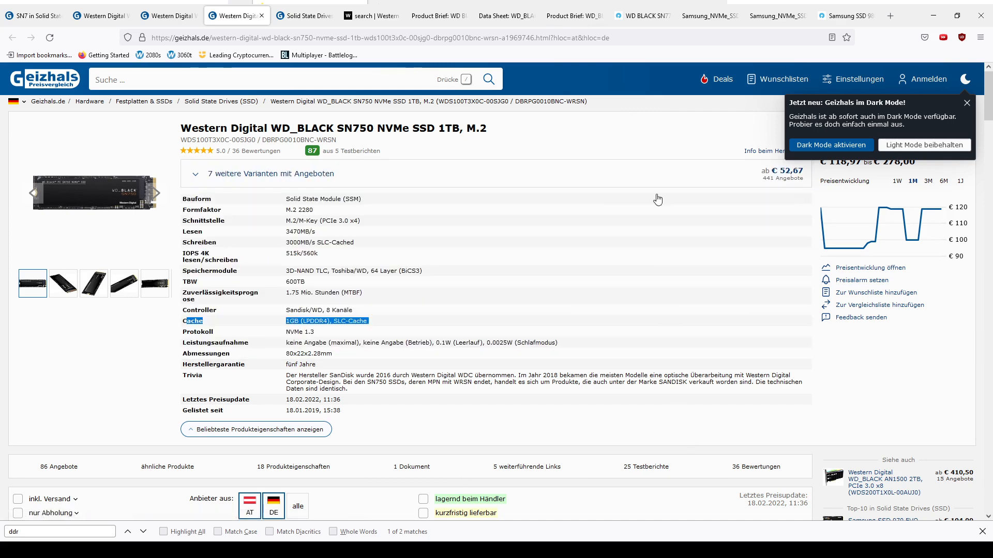
left_click(642, 15)
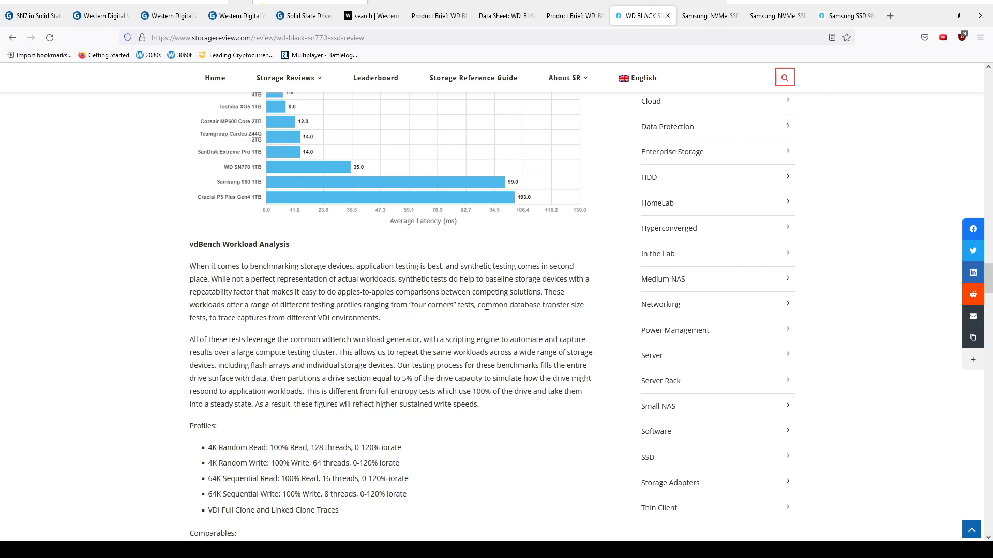
scroll("up", 3)
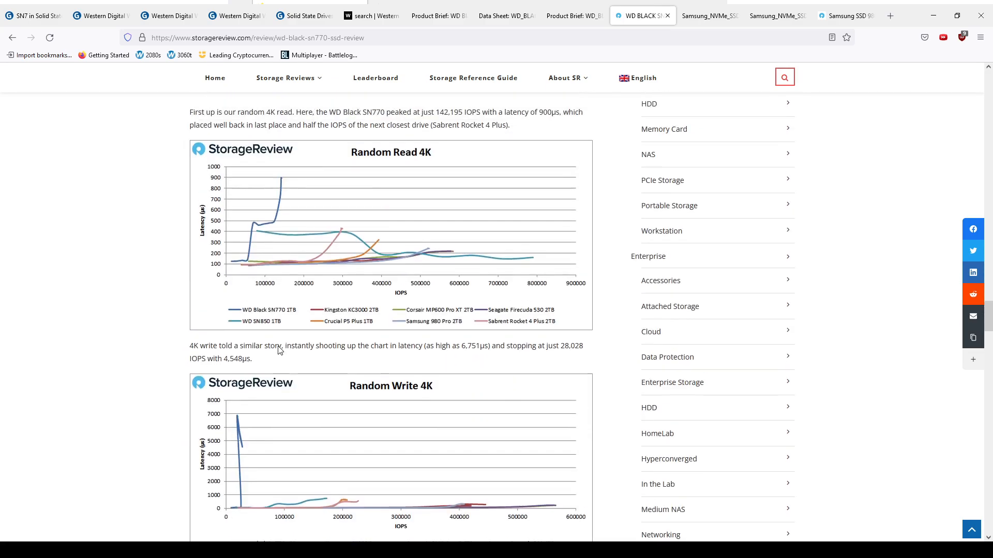
scroll("down", 3)
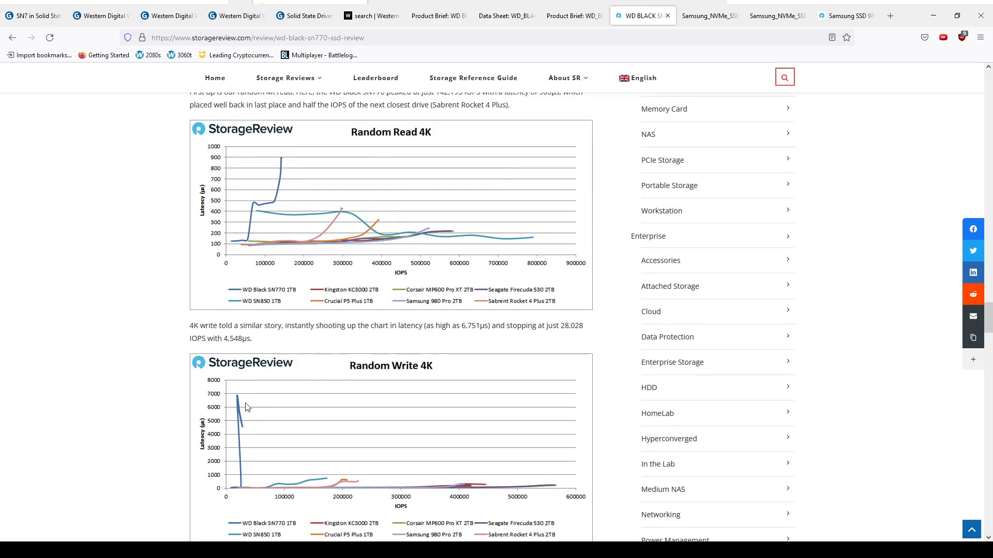
scroll("down", 3)
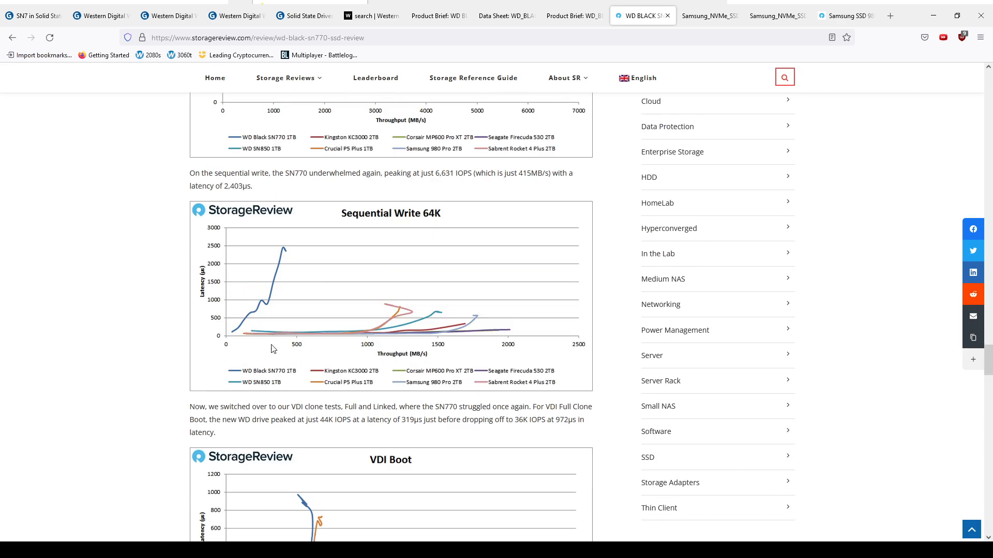
scroll("down", 3)
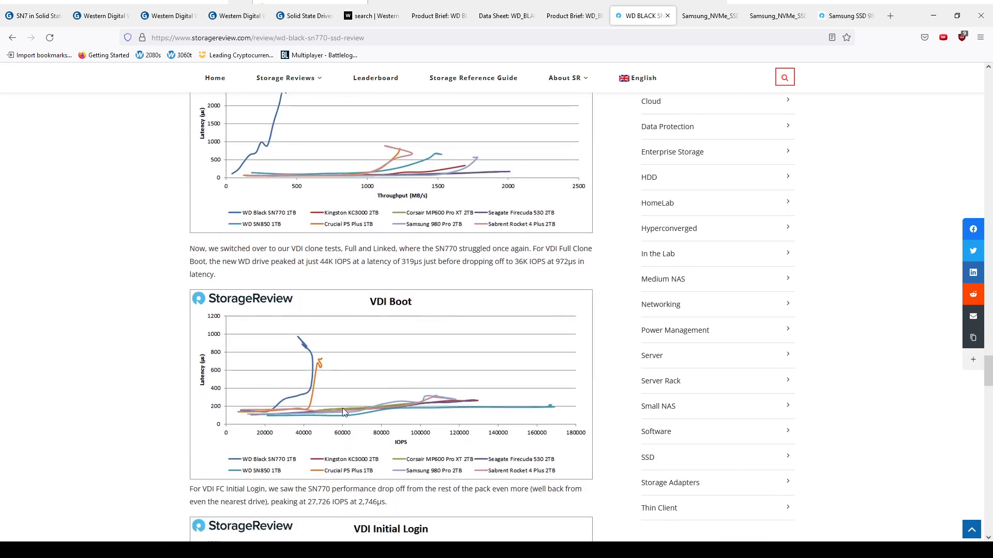
mouse_move(290, 451)
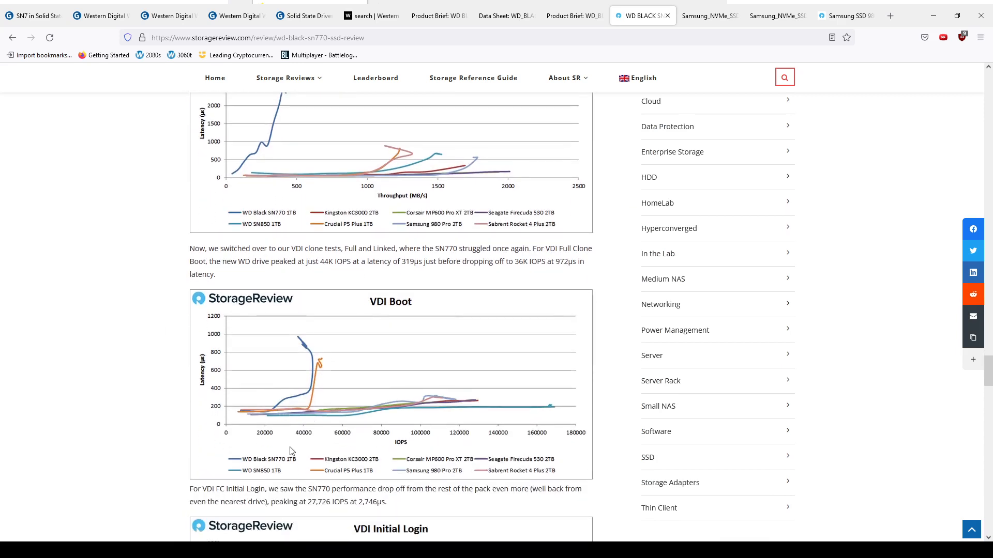
scroll("down", 3)
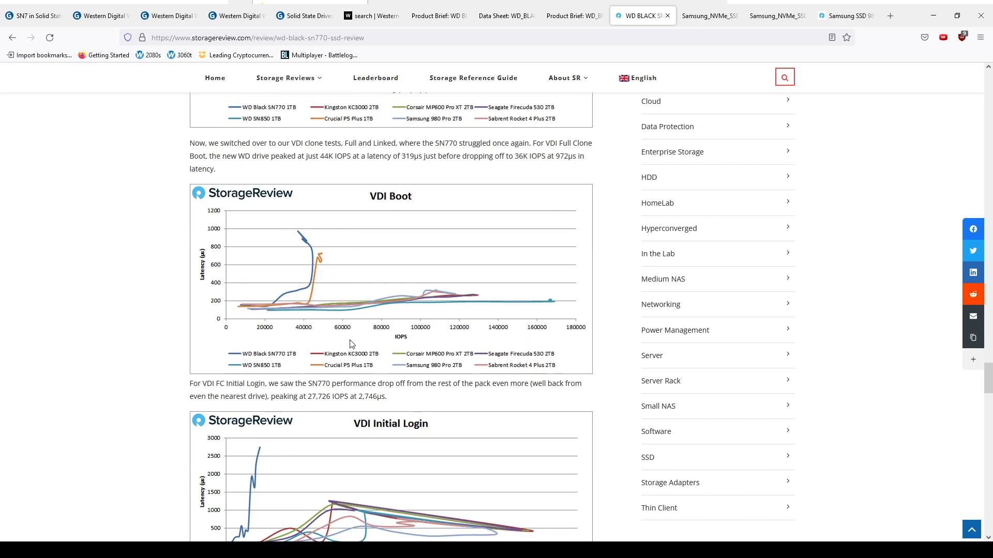
mouse_move(347, 372)
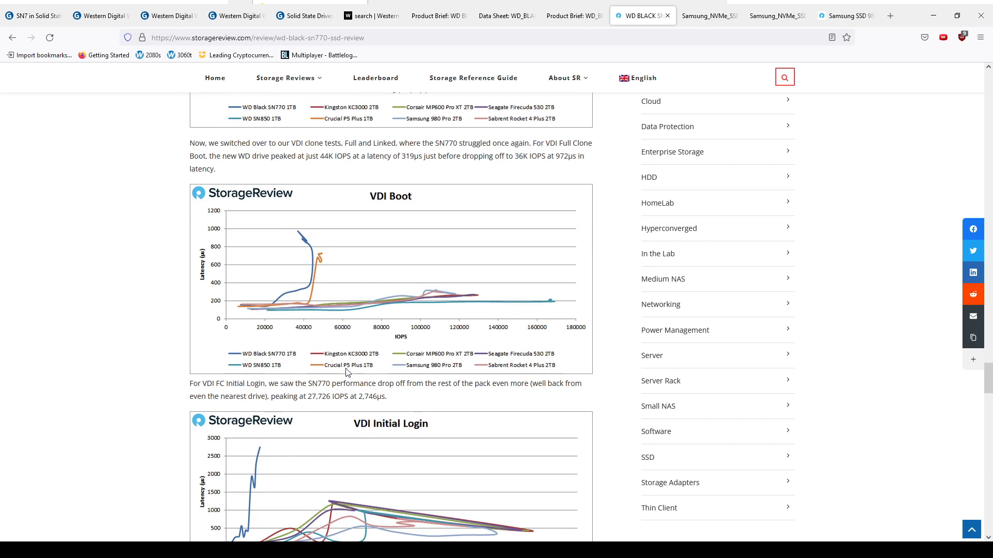
mouse_move(366, 354)
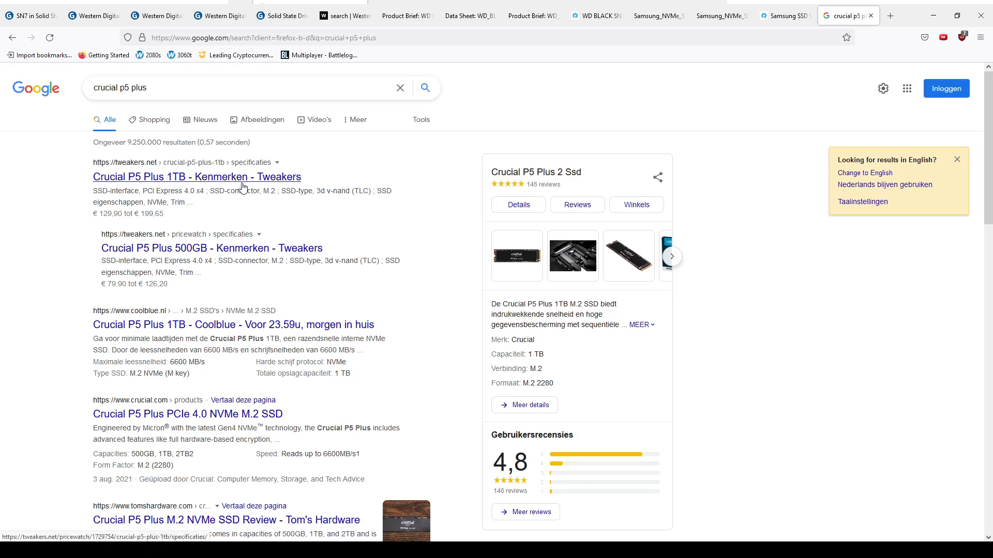
Step: View Tweakers' expanded Crucial P5 Plus 1TB specs (PCIe 4.0 x4, TLC NAND), then return to Geizhals
left_click(197, 177)
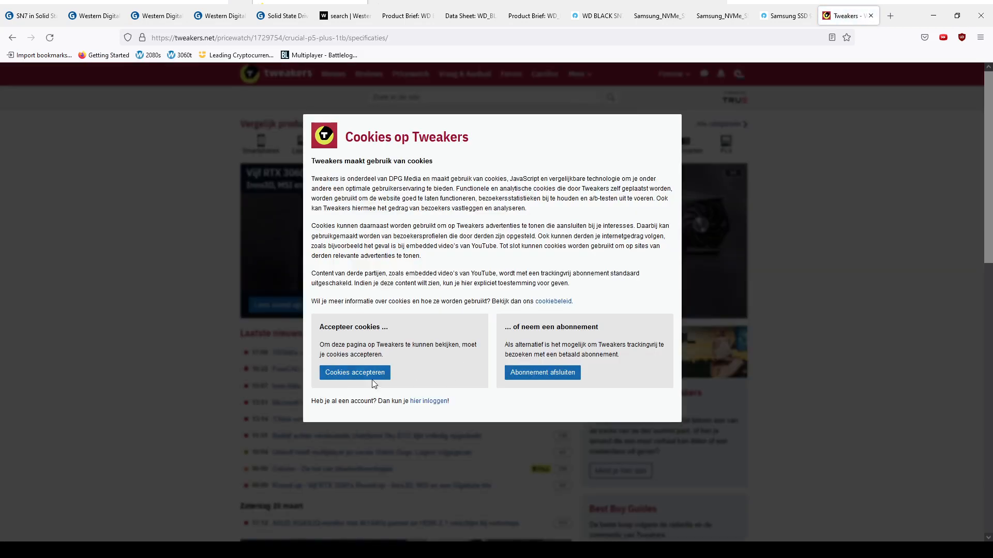
left_click(354, 372)
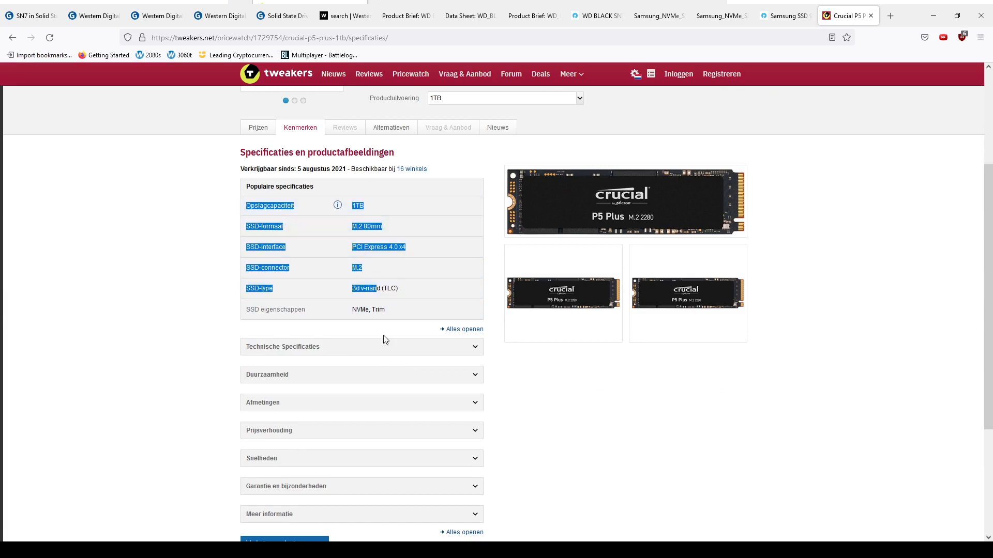
left_click(361, 346)
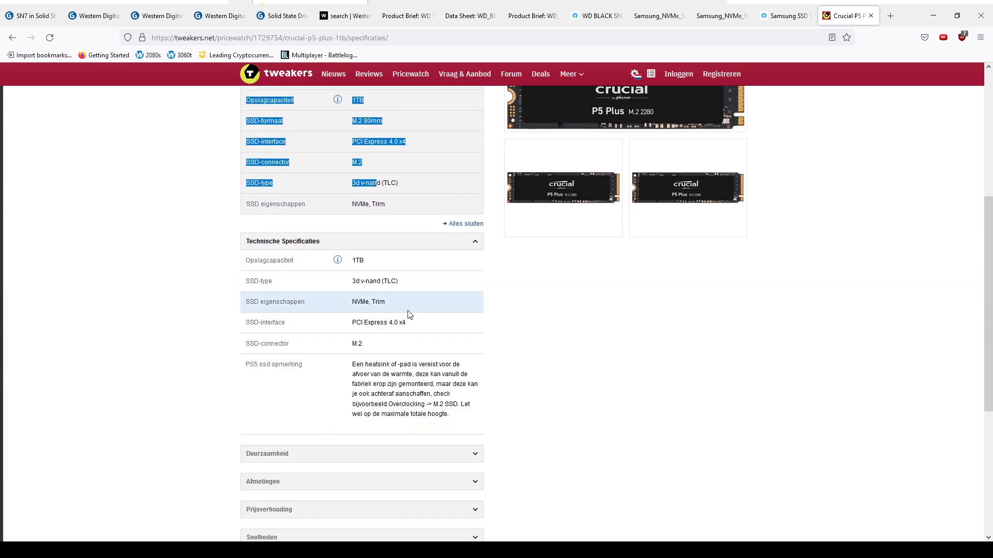
scroll("down", 3)
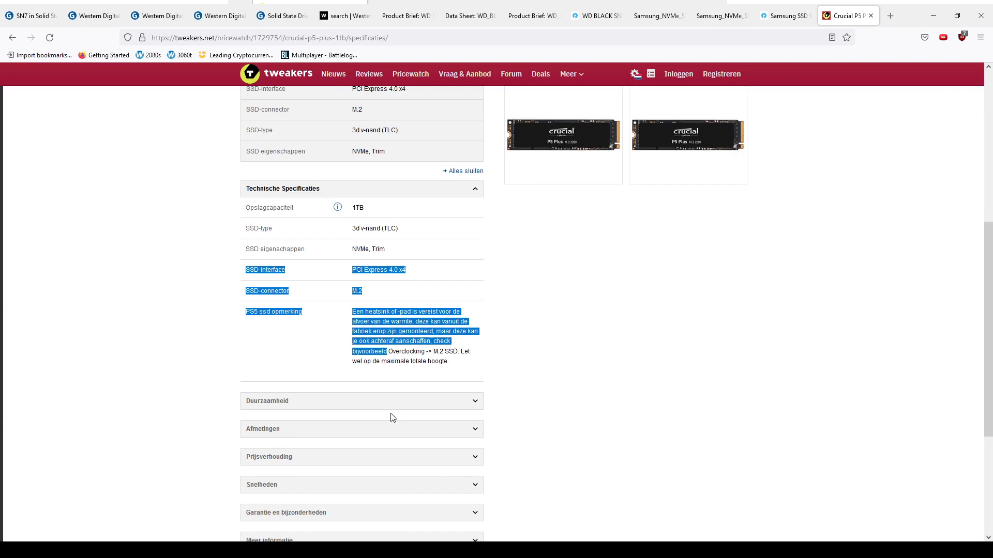
left_click(28, 15)
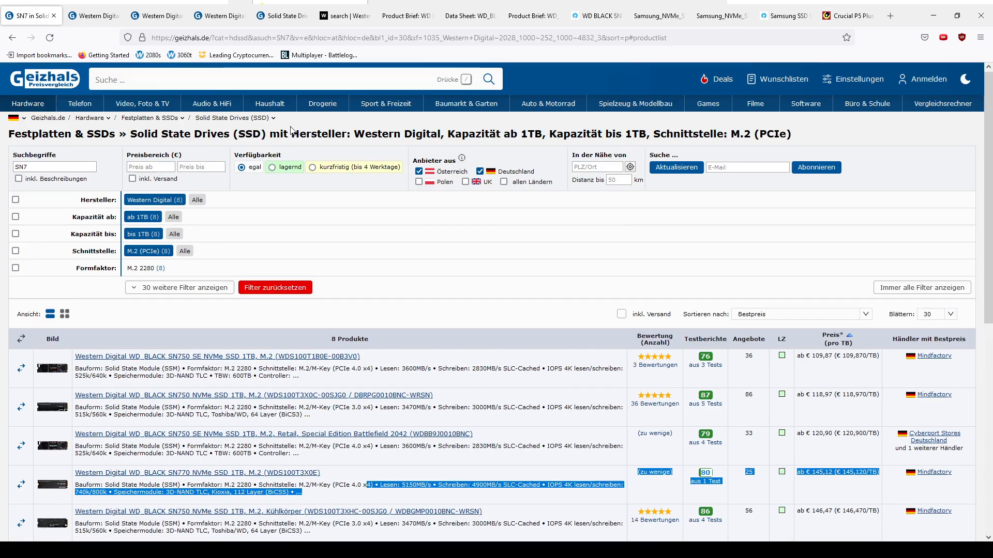
Step: Search Geizhals for 'p5', open the Crucial P5 Plus SSD 1TB listing and mark its 1GB LPDDR4 cache
type("p5")
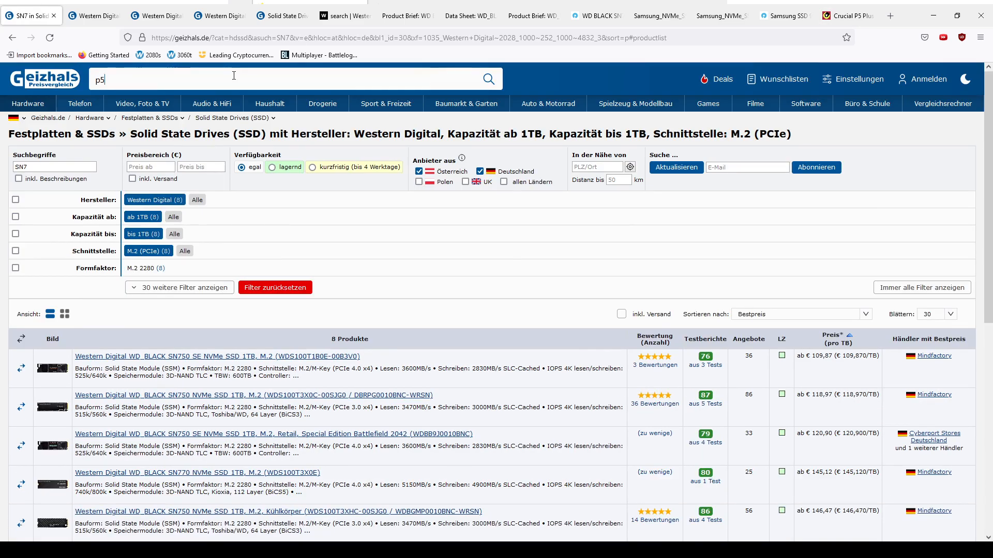
left_click(136, 112)
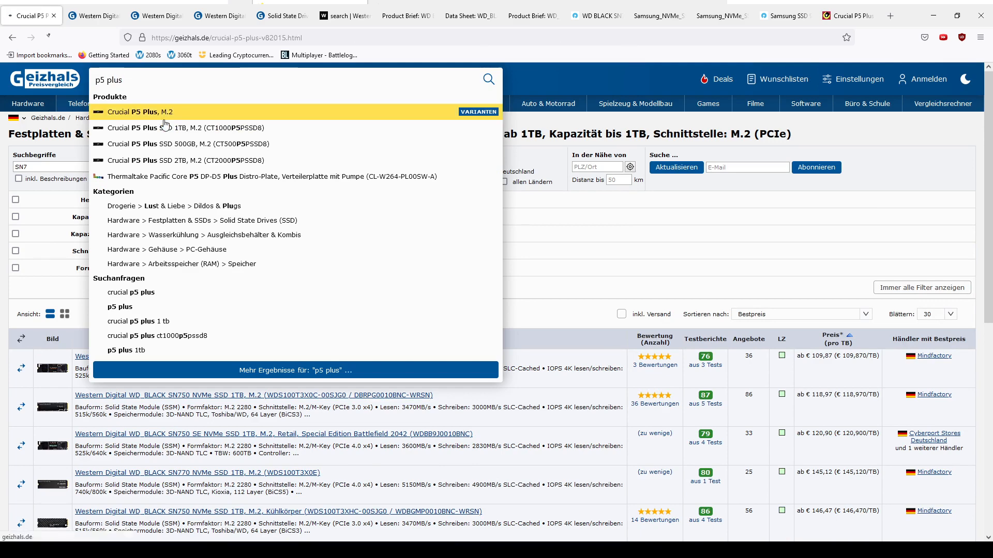
left_click(138, 112)
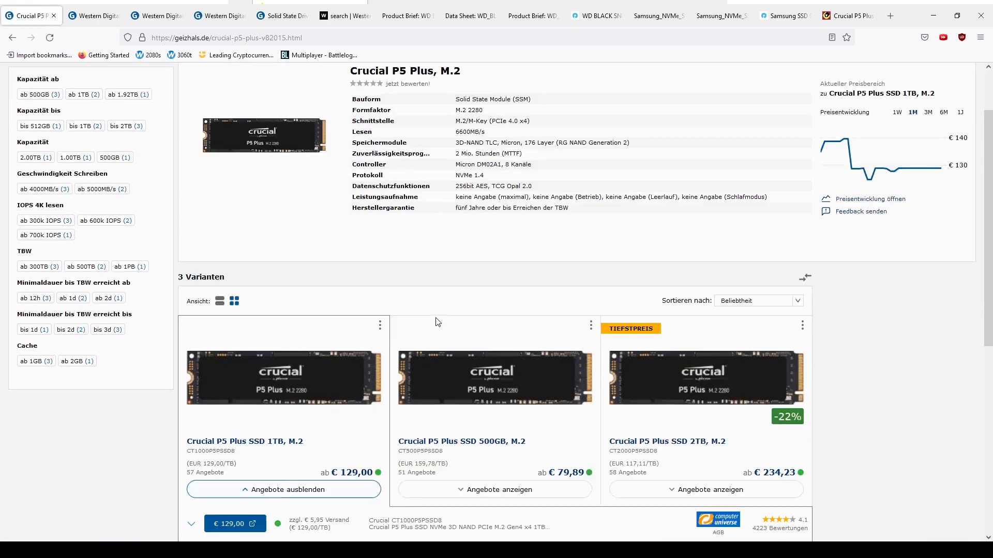
left_click(244, 441)
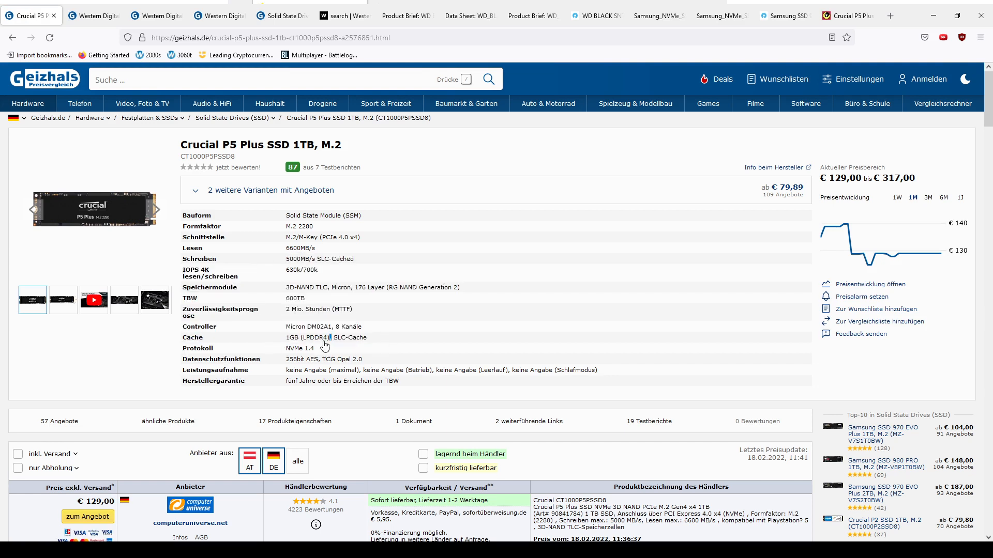
double_click(308, 336)
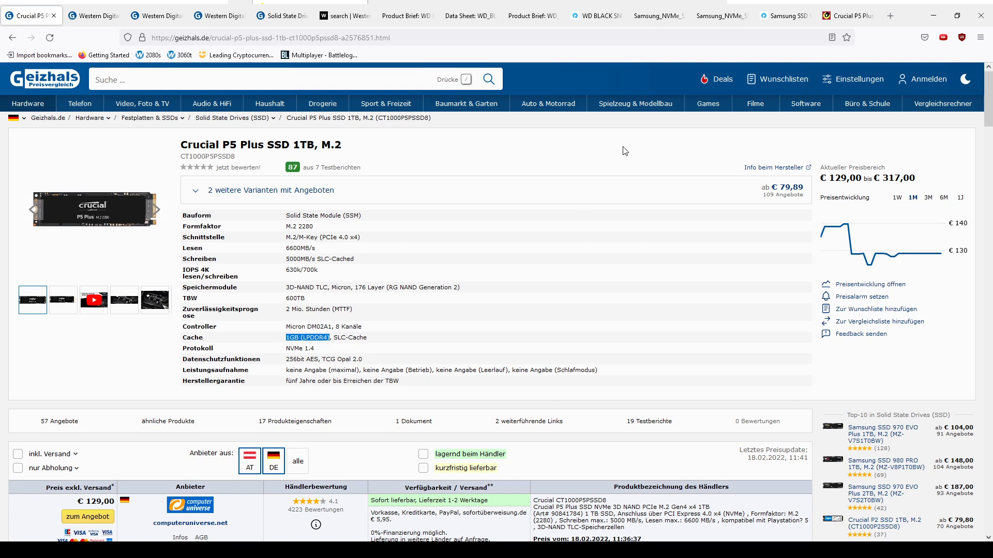
left_click(593, 15)
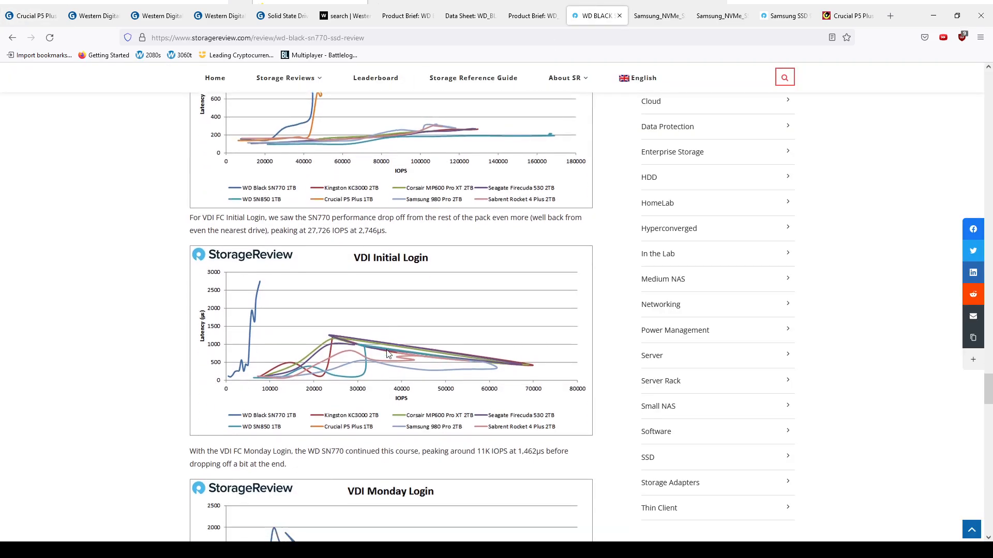
Step: Scroll through the SN770 review's VDI and latency charts, then return to the Geizhals WD 1TB list
scroll("down", 3)
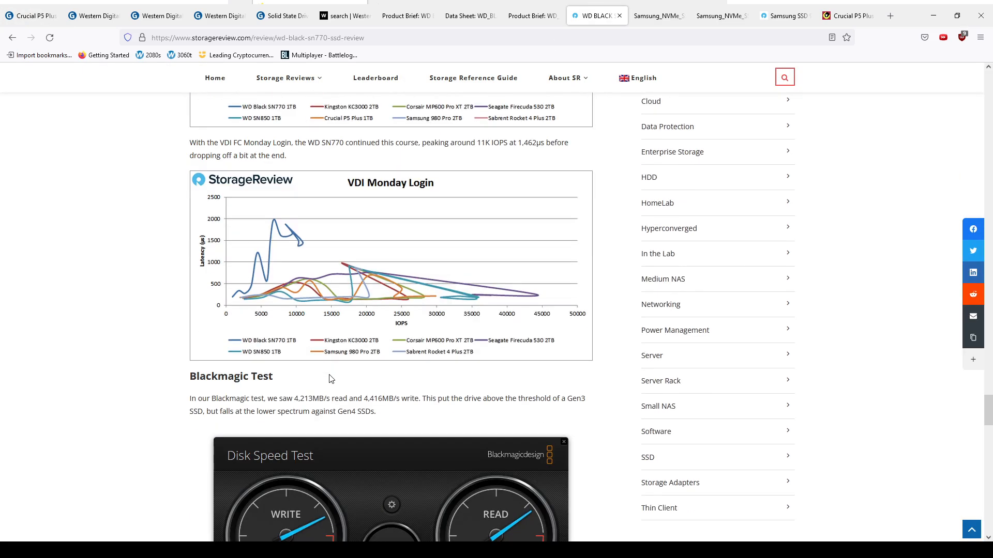
scroll("up", 3)
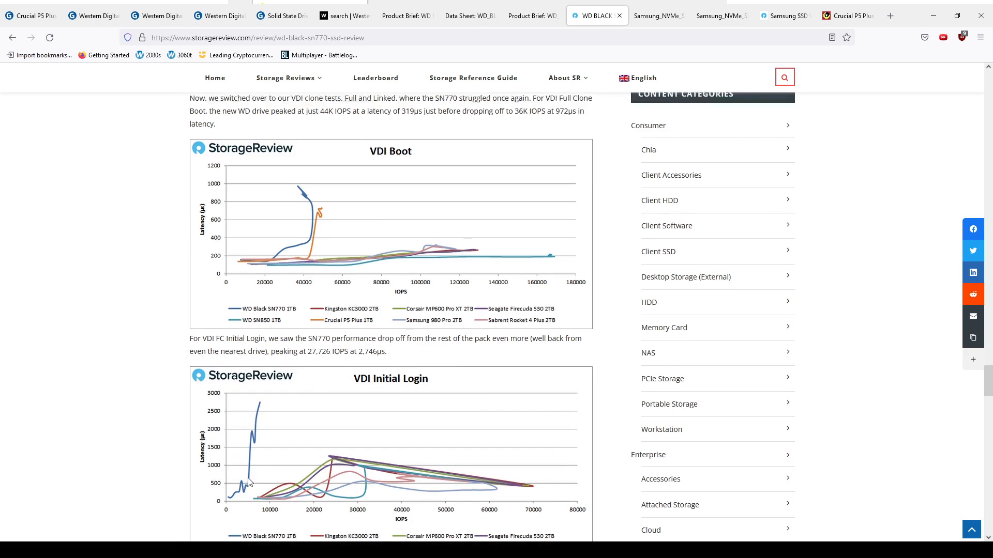
scroll("up", 3)
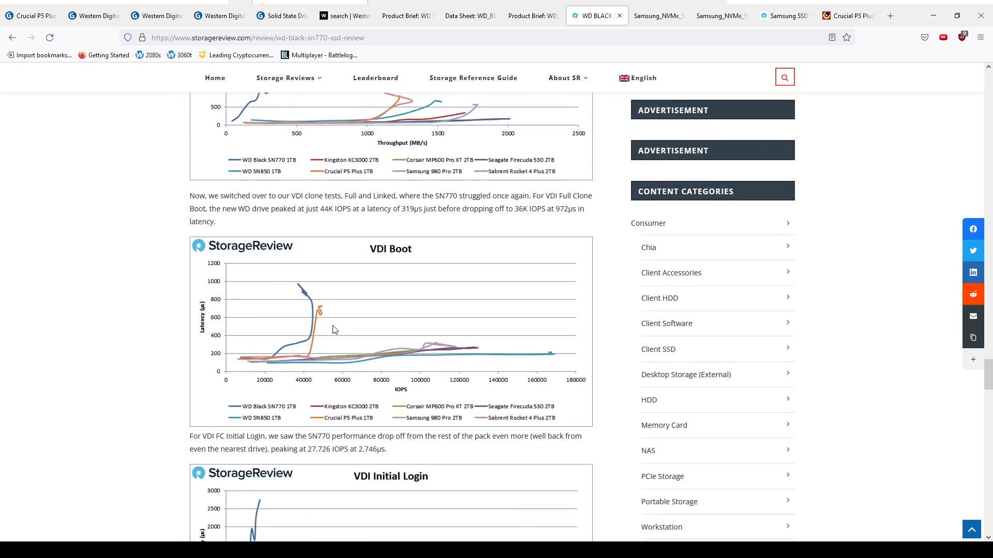
scroll("up", 3)
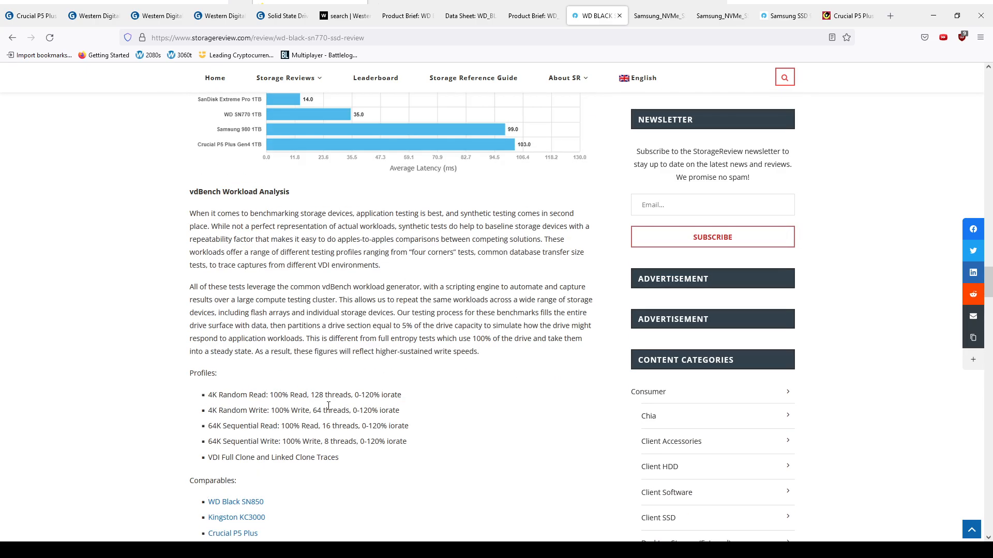
scroll("up", 3)
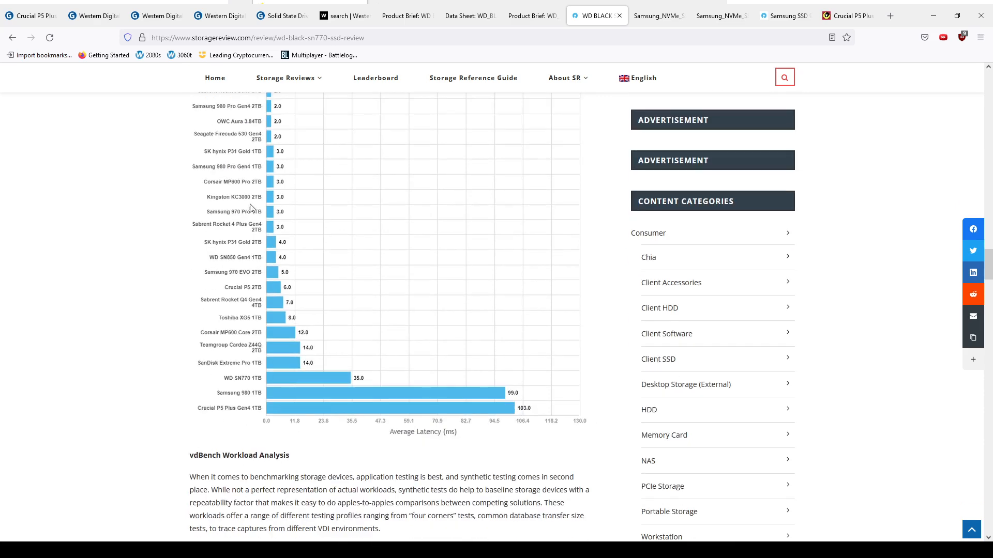
scroll("down", 3)
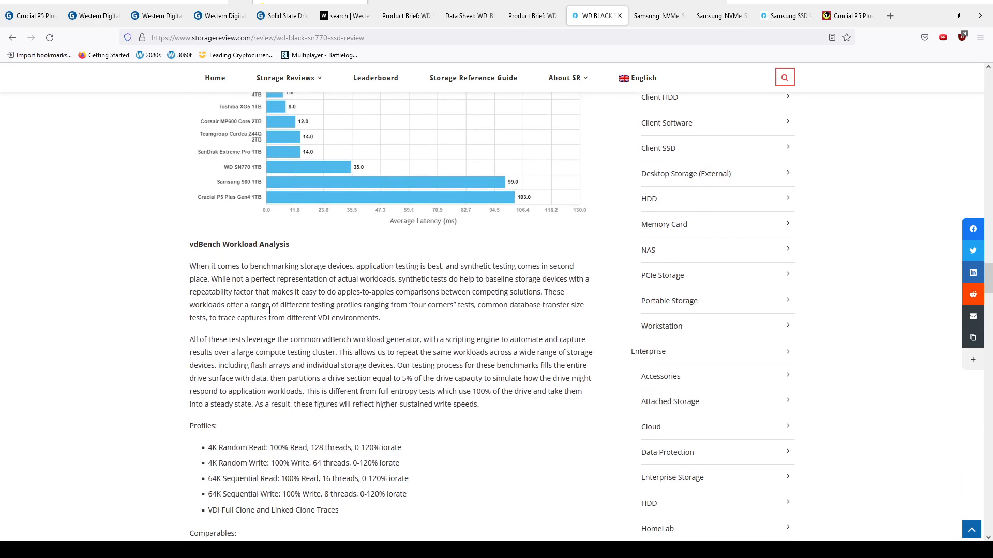
mouse_move(305, 276)
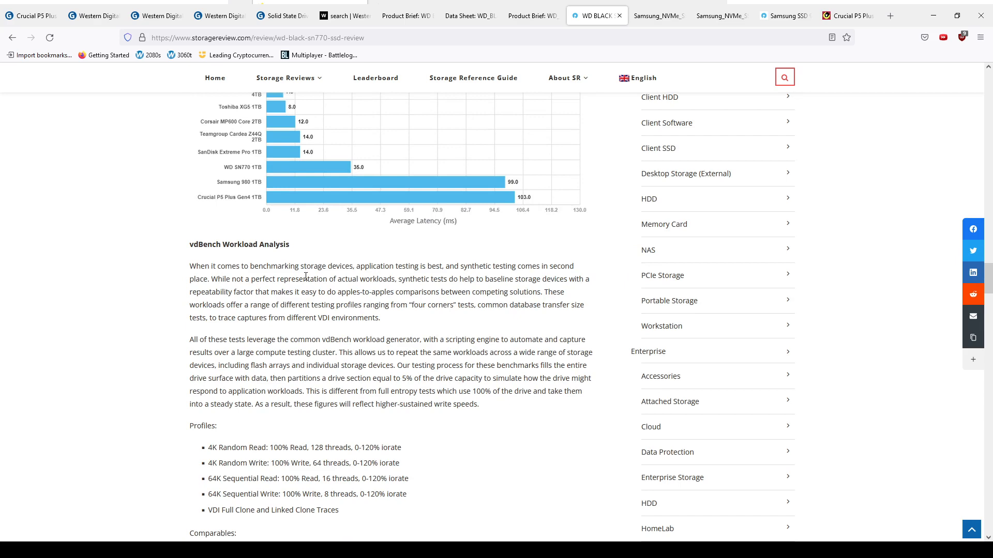
left_click(88, 15)
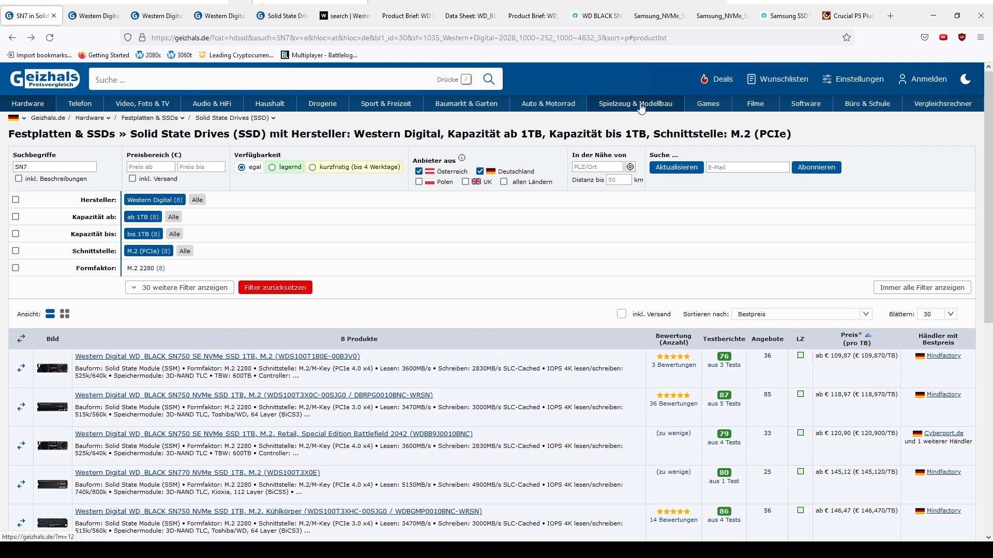
mouse_move(284, 403)
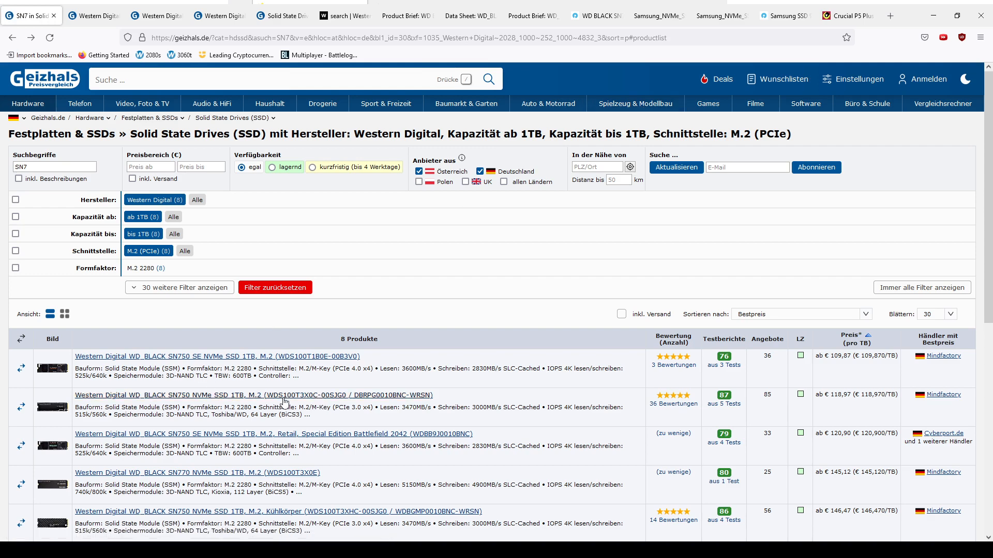